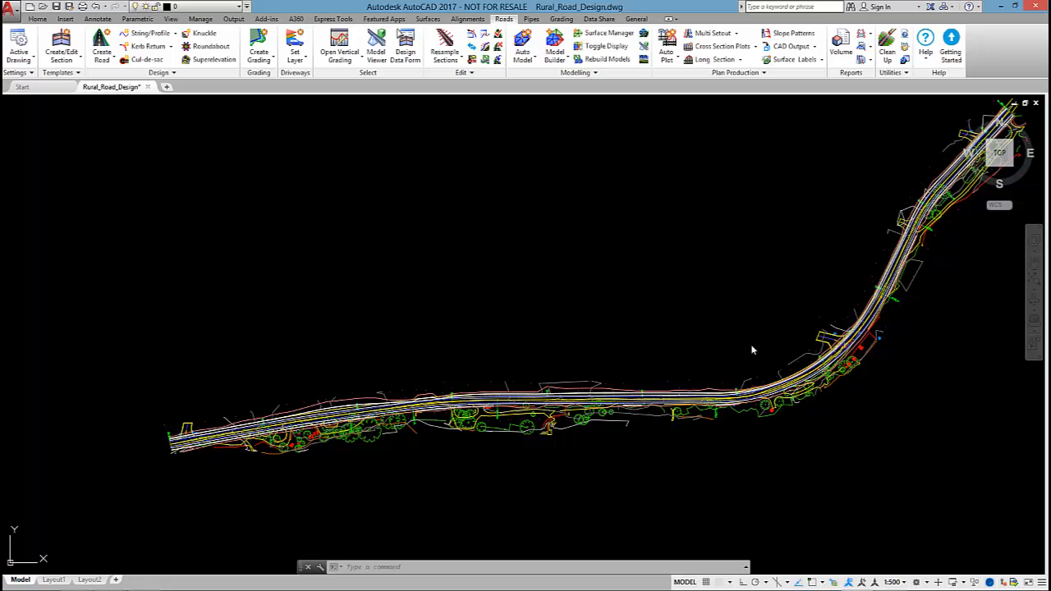
pyautogui.moveTo(736, 336)
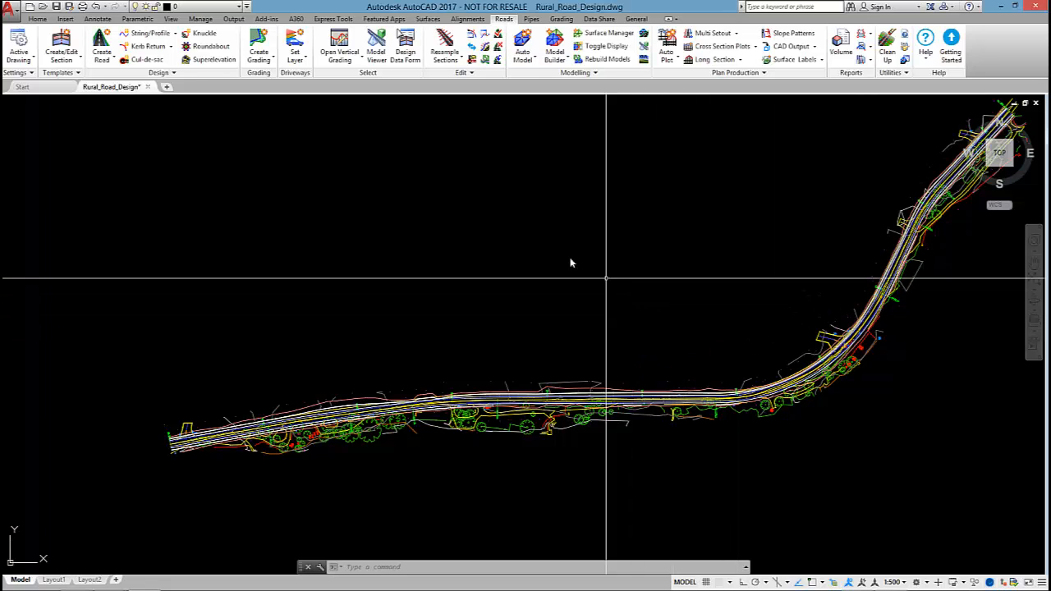
pyautogui.moveTo(376, 46)
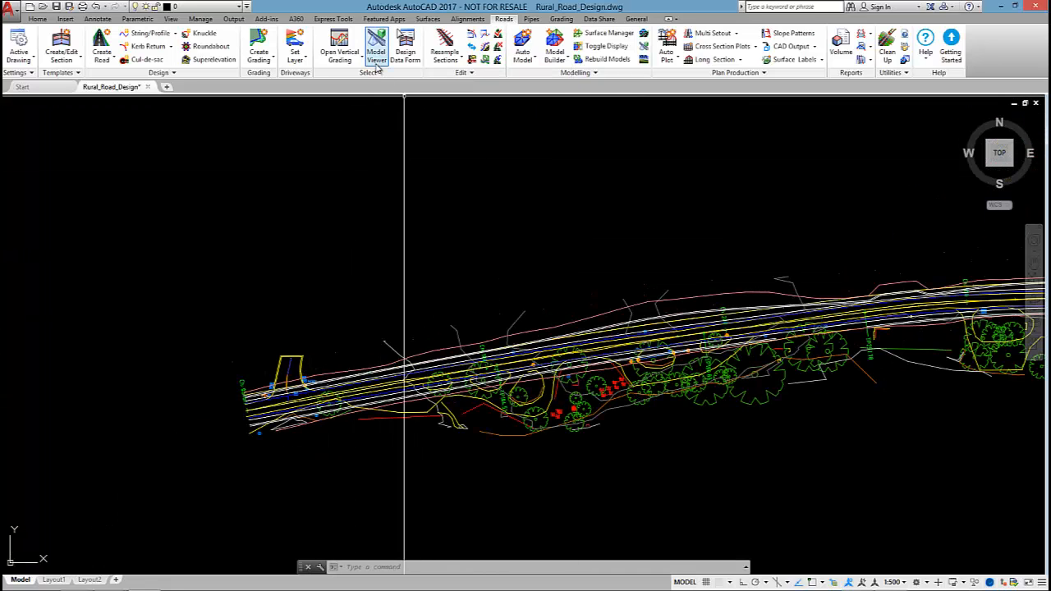
pyautogui.moveTo(523, 41)
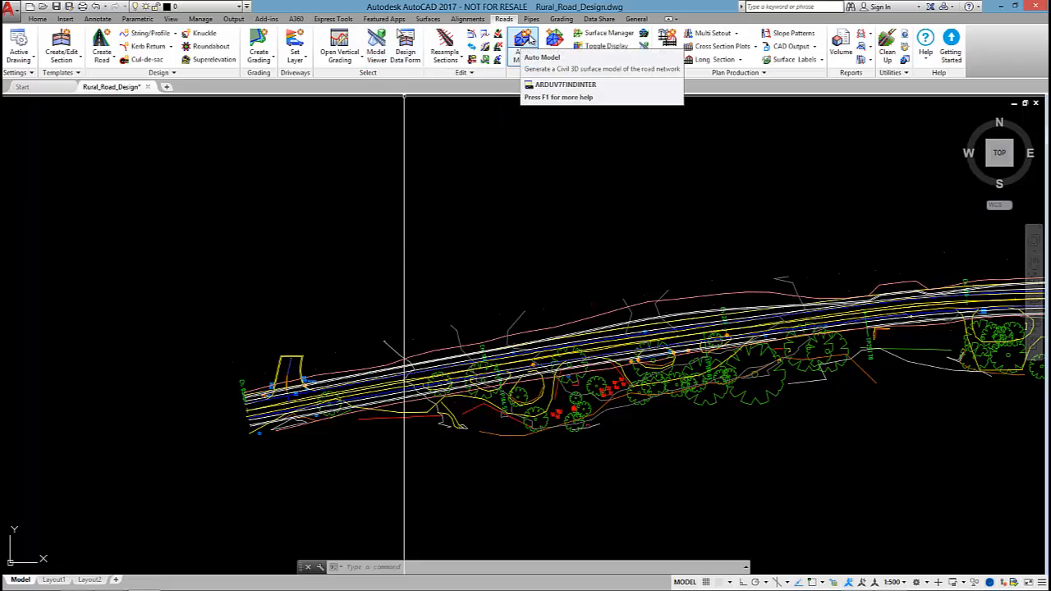
# Zoom to the western start of the rural road alignment in the drawing.
pyautogui.click(523, 41)
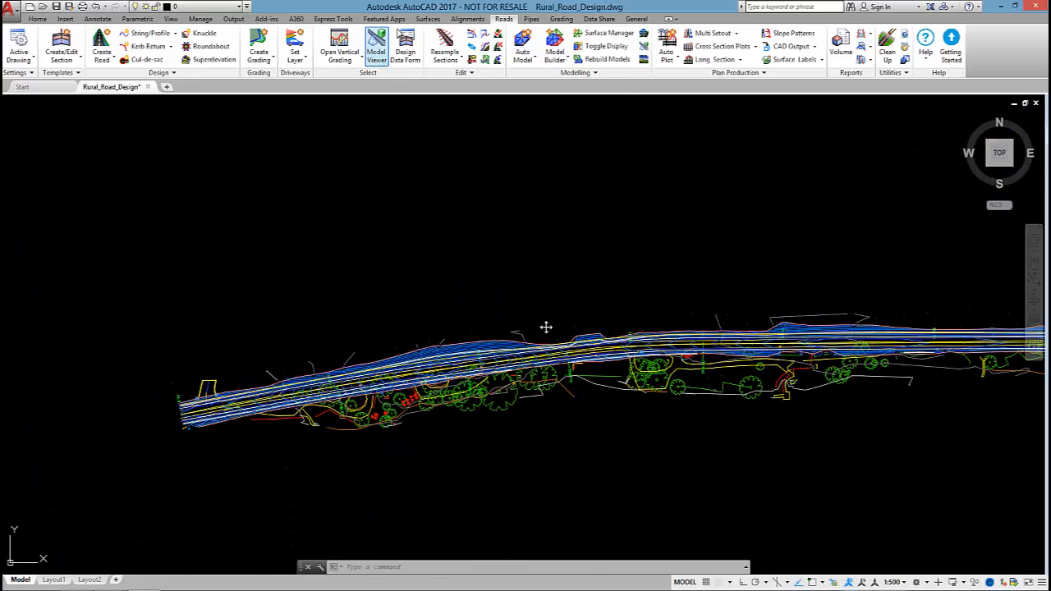
# Keep TotalModel as primary design, choose a base surface NS style, and confirm the Toggle Display settings.
pyautogui.click(604, 46)
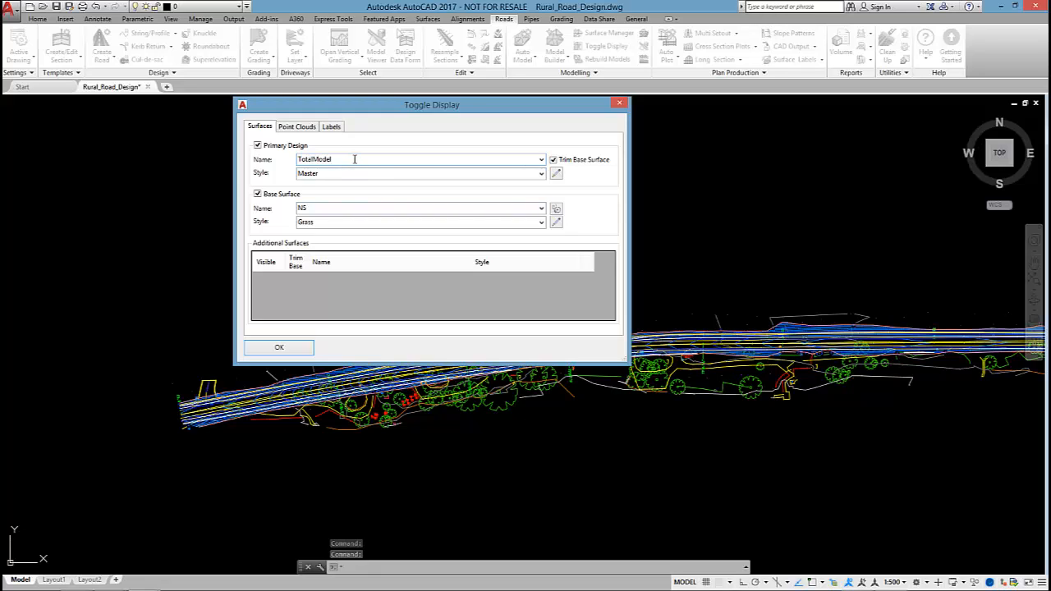
pyautogui.moveTo(305, 240)
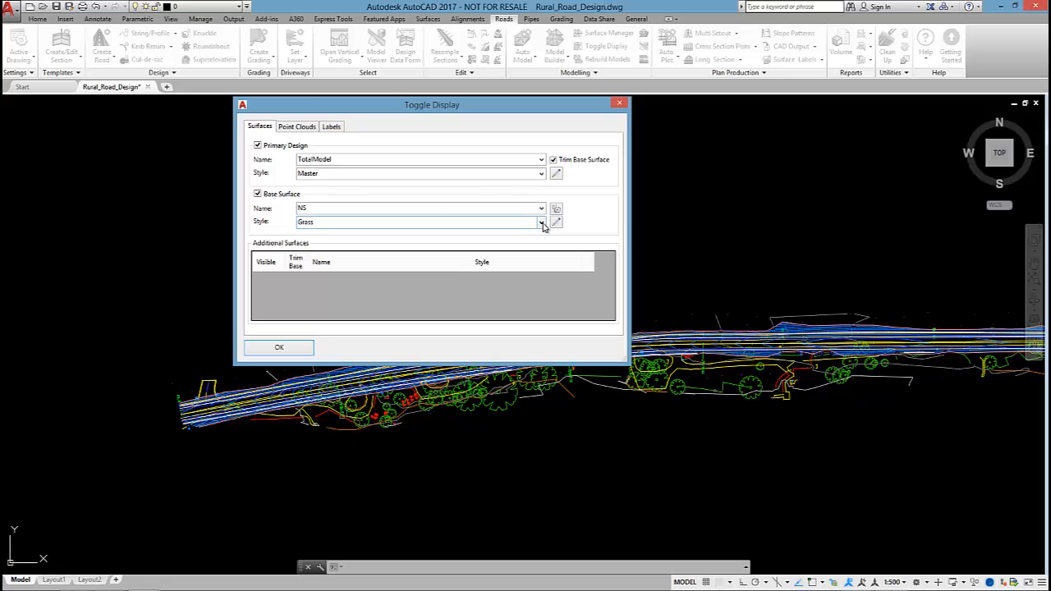
pyautogui.click(541, 222)
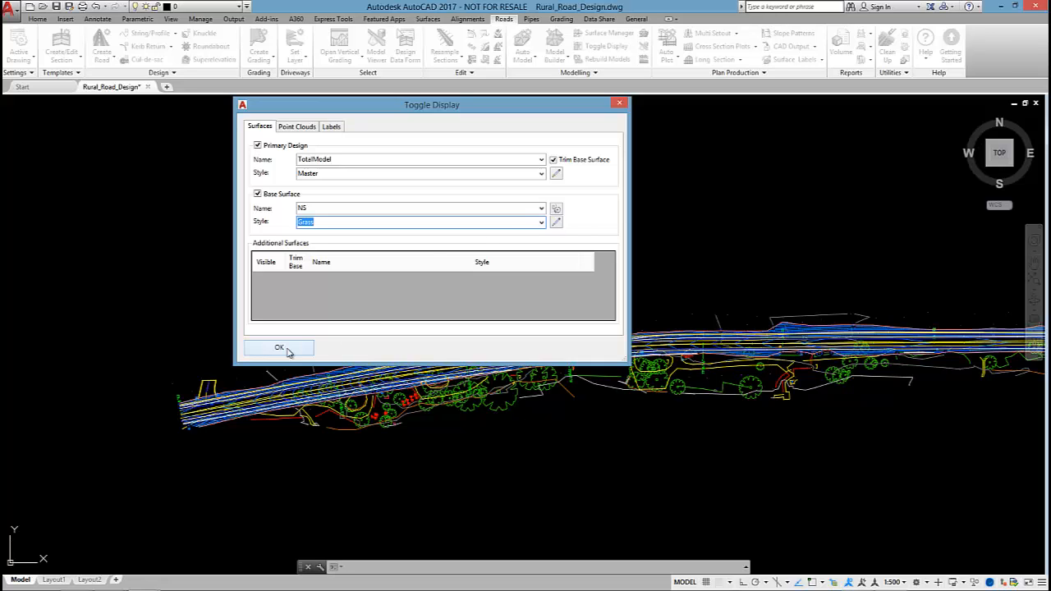
pyautogui.click(279, 348)
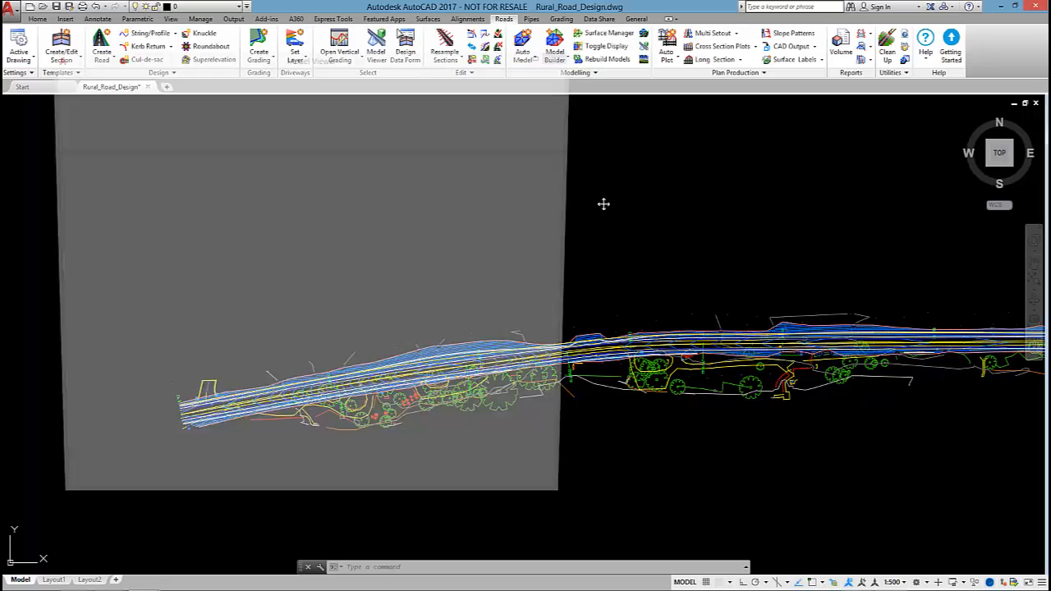
# Launch Model Viewer and inspect the 3D road-and-terrain model from several angles.
pyautogui.click(376, 51)
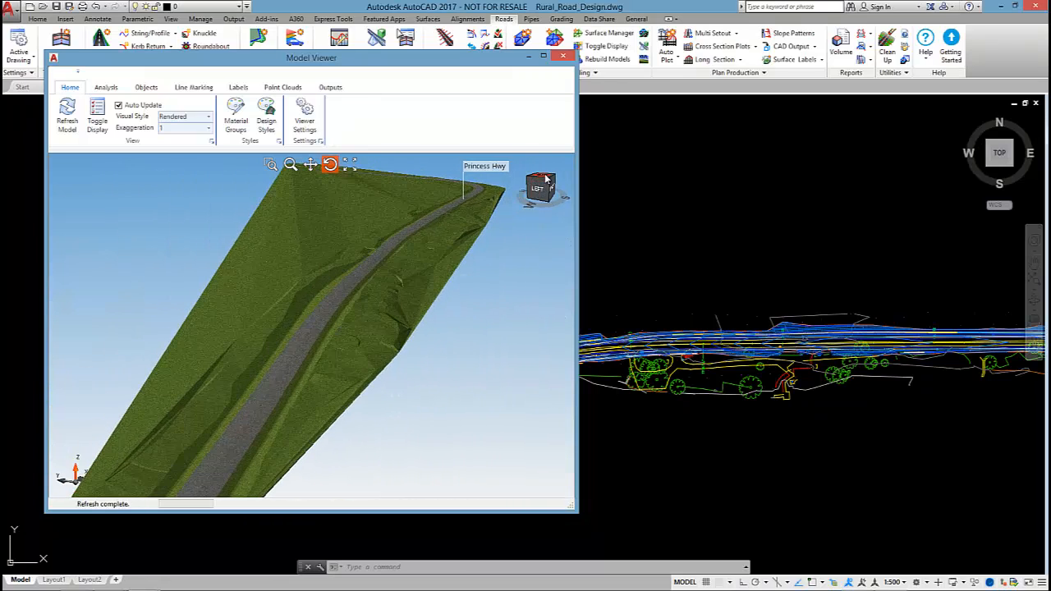
pyautogui.click(540, 184)
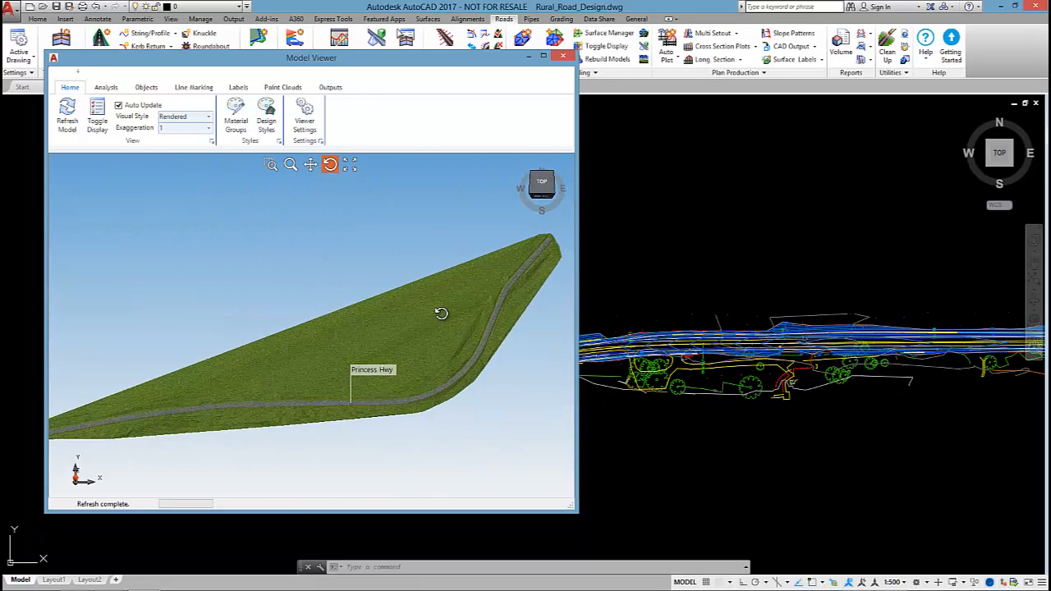
pyautogui.moveTo(442, 314); pyautogui.dragTo(254, 303)
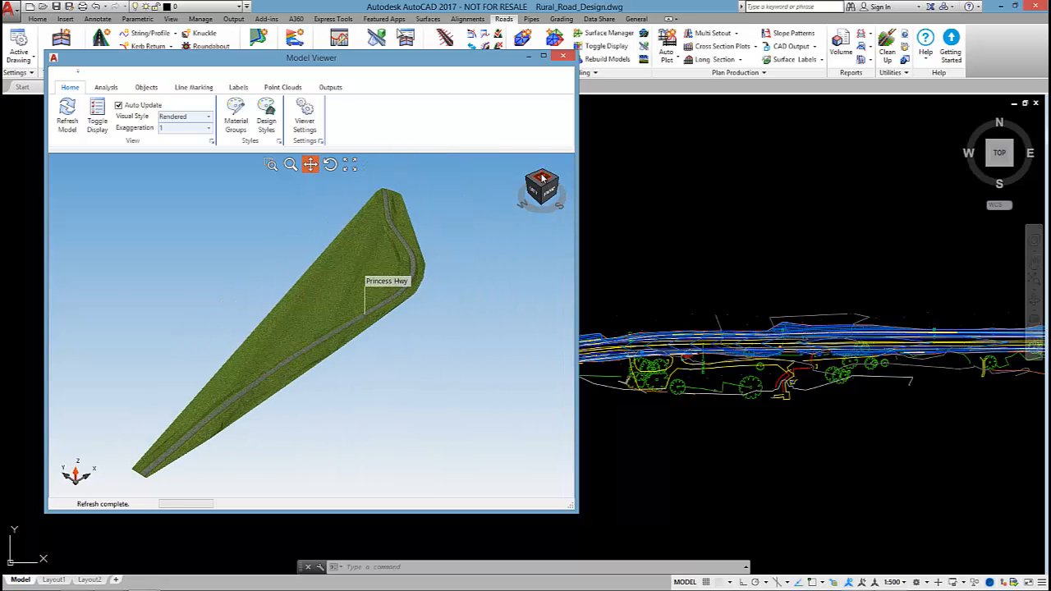
pyautogui.click(542, 182)
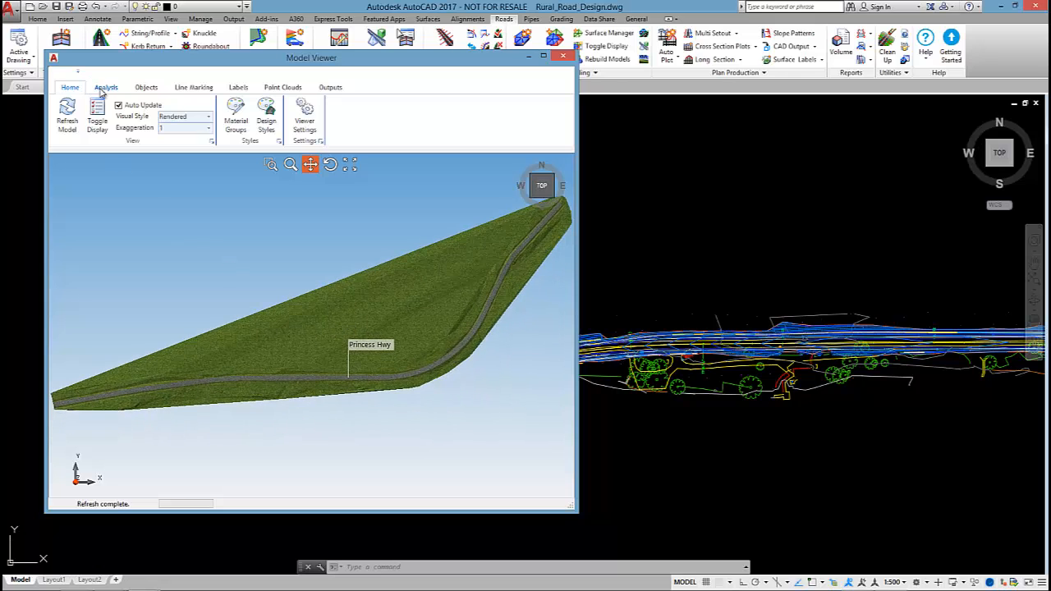
# Start the Sight Distance analysis from the Analysis tools.
pyautogui.click(105, 87)
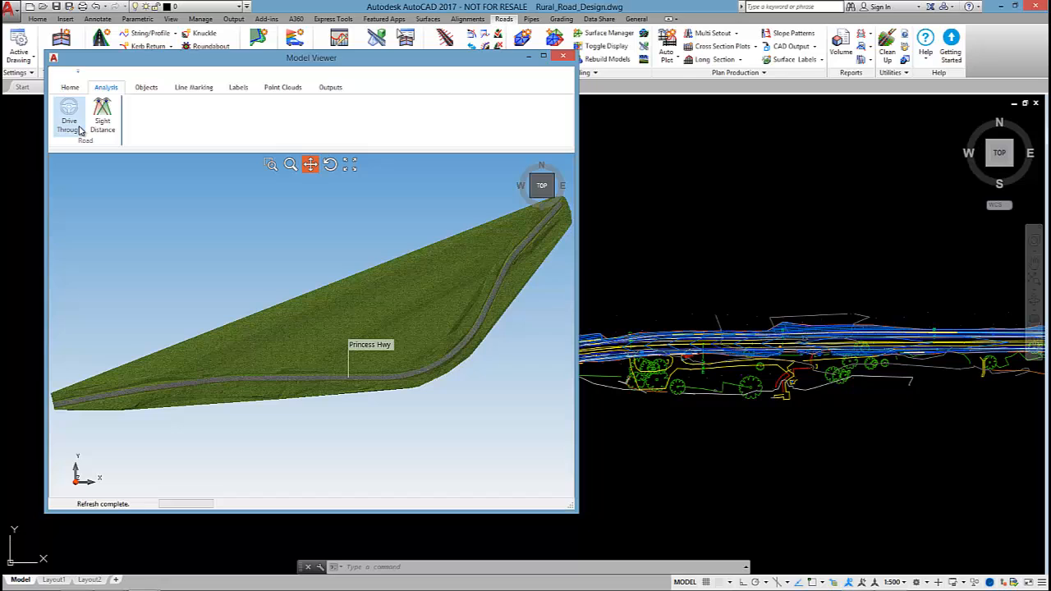
pyautogui.click(102, 115)
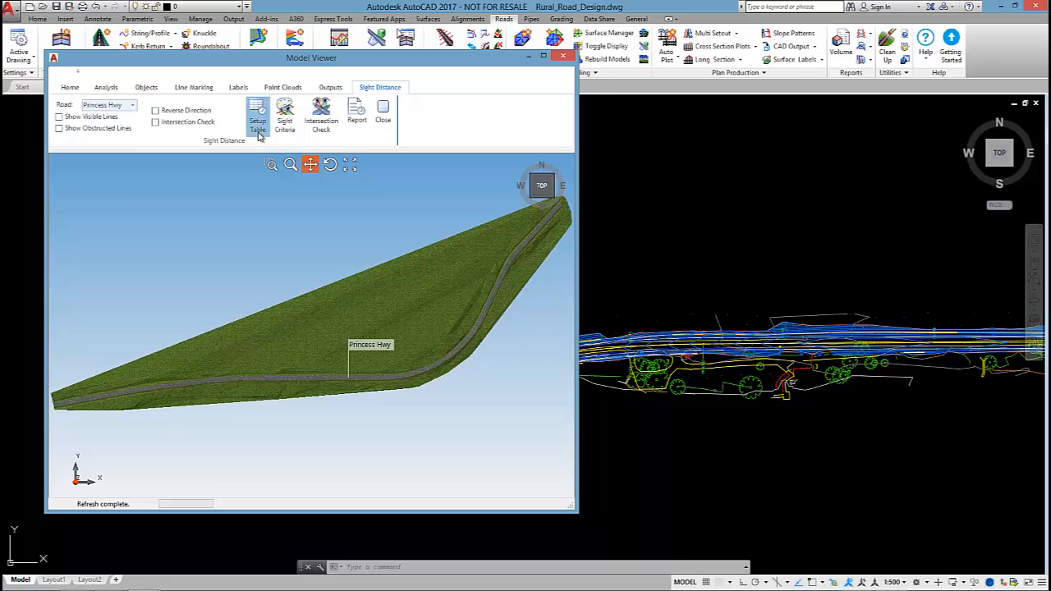
# Set the Austroads sealed-road car stopping criterion and fill the table with chainages along the road.
pyautogui.click(256, 115)
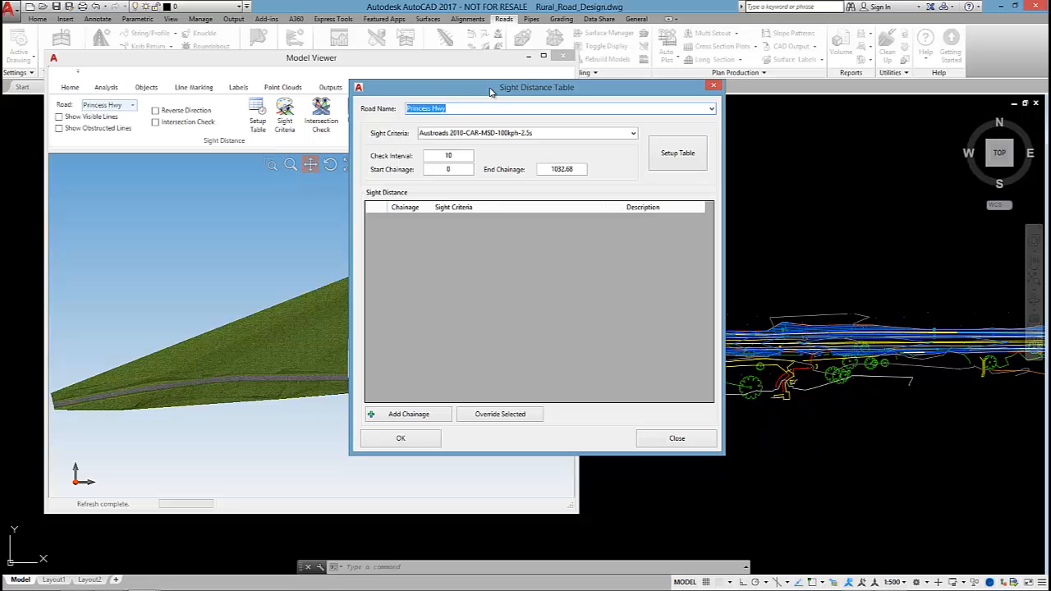
pyautogui.moveTo(516, 99)
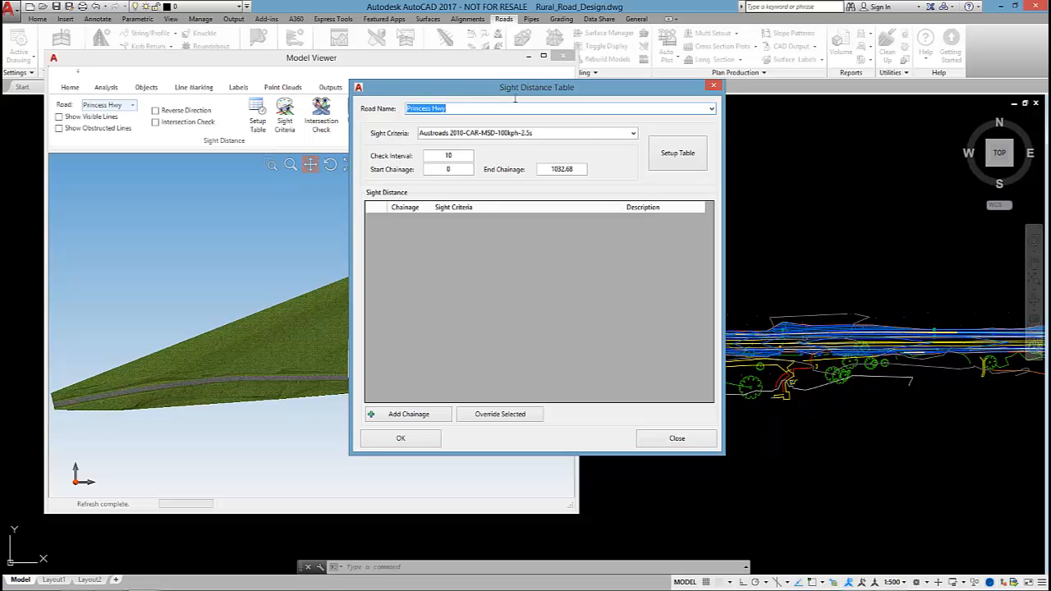
pyautogui.click(630, 133)
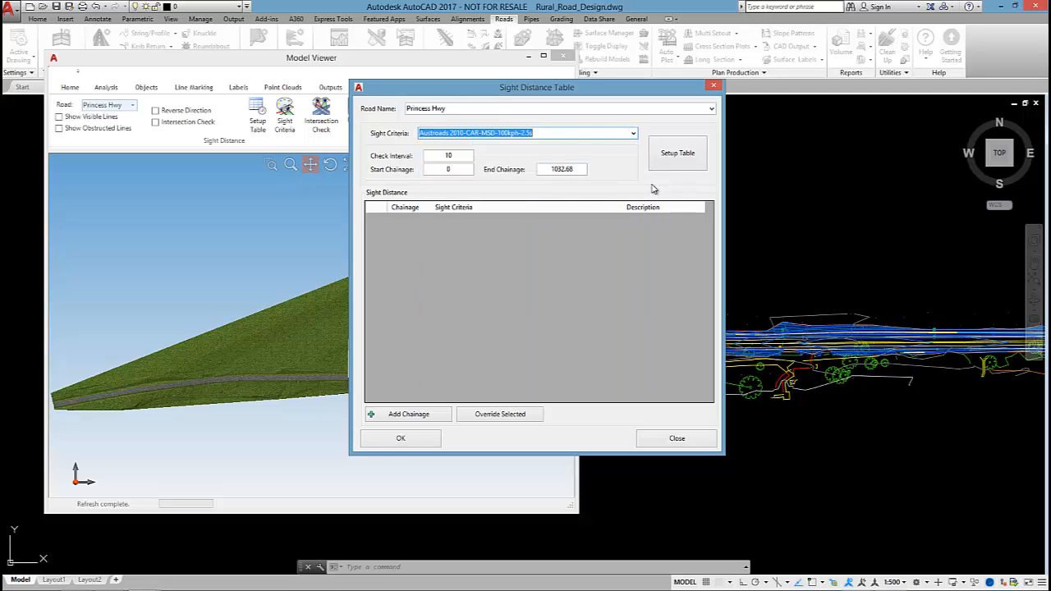
pyautogui.click(632, 133)
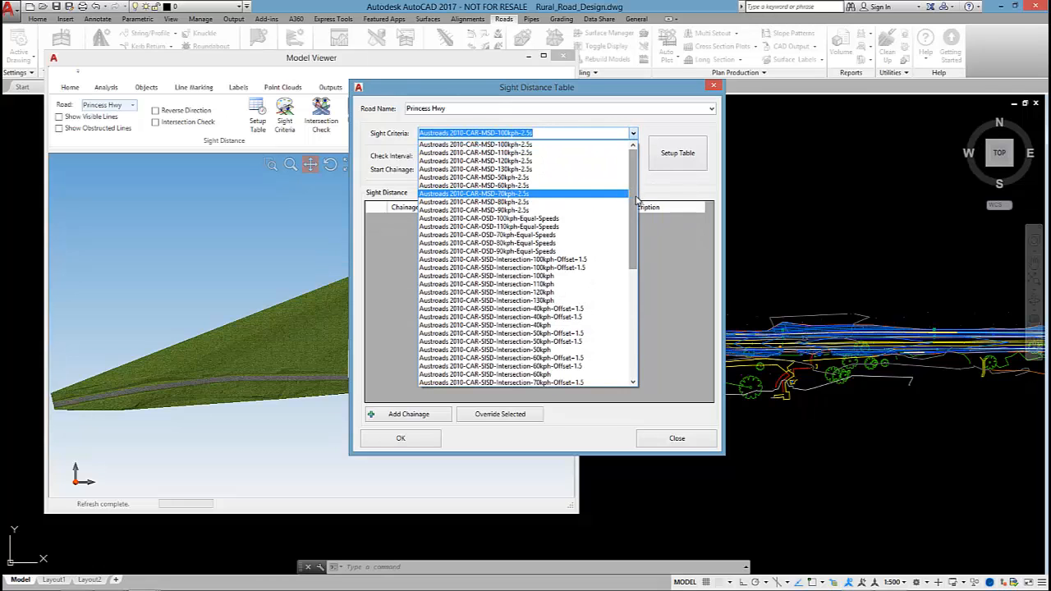
pyautogui.scroll(-3)
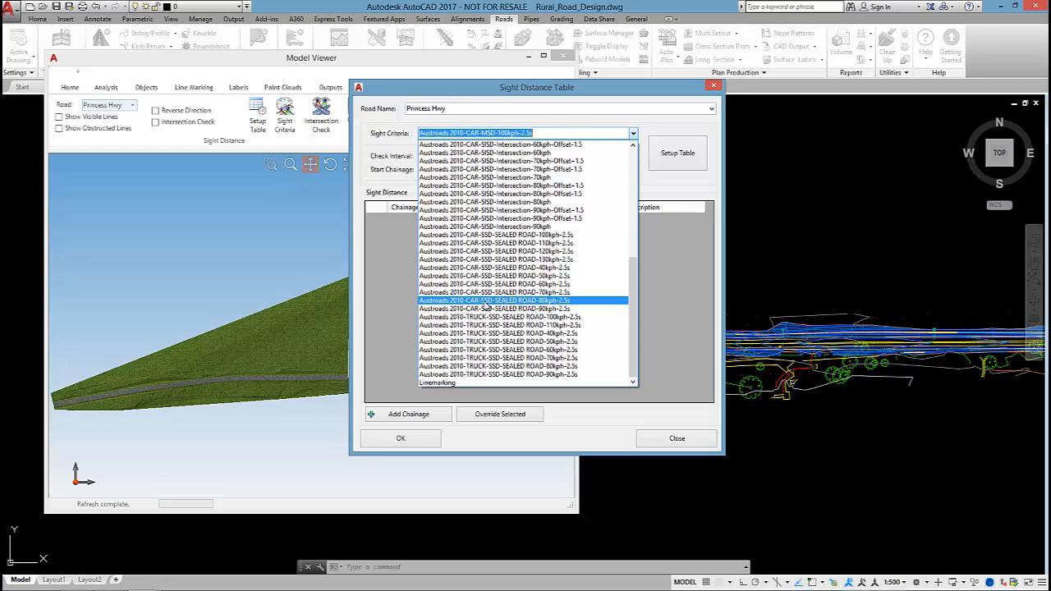
pyautogui.click(496, 299)
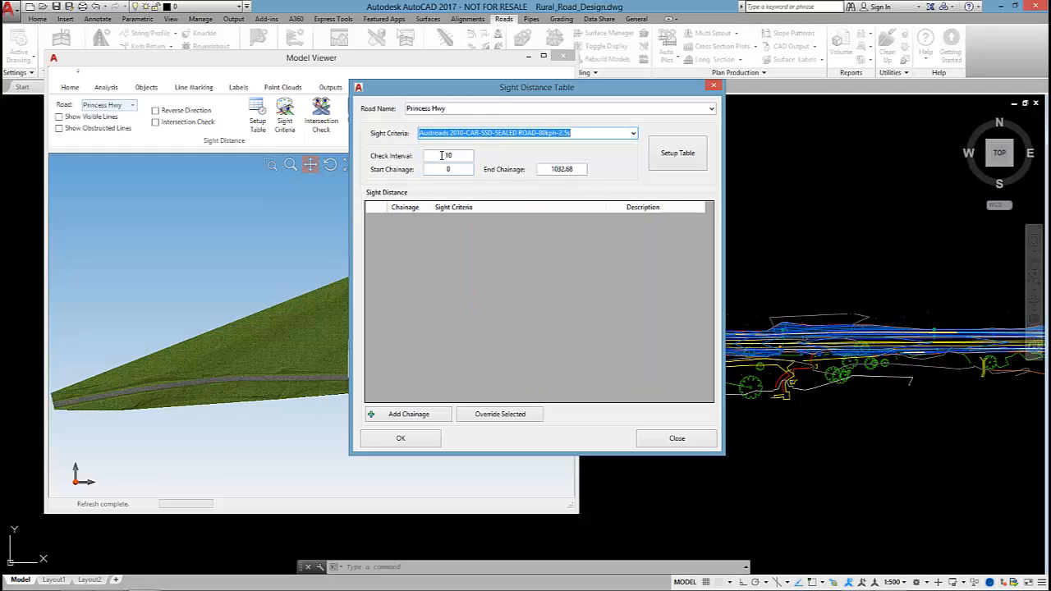
pyautogui.click(677, 153)
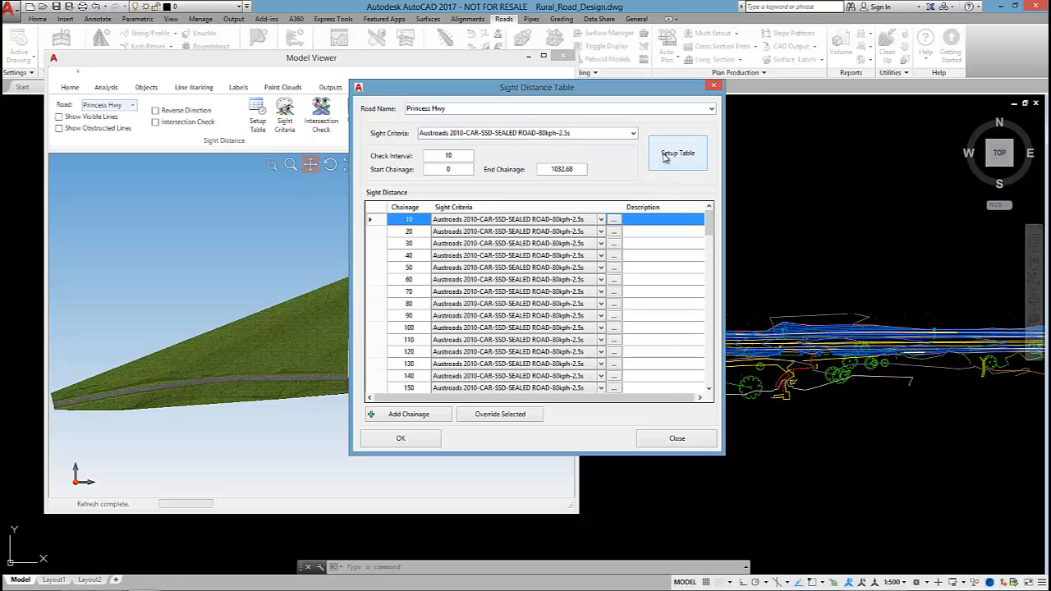
# Override the selected chainage rows with that criterion and select the chainage 420 row.
pyautogui.scroll(-3)
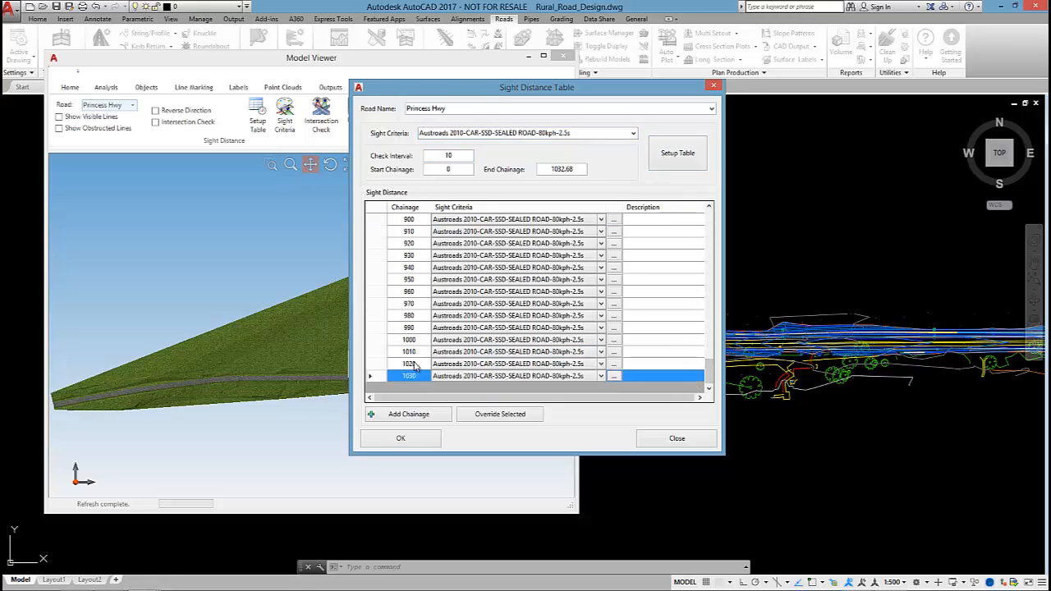
pyautogui.scroll(3)
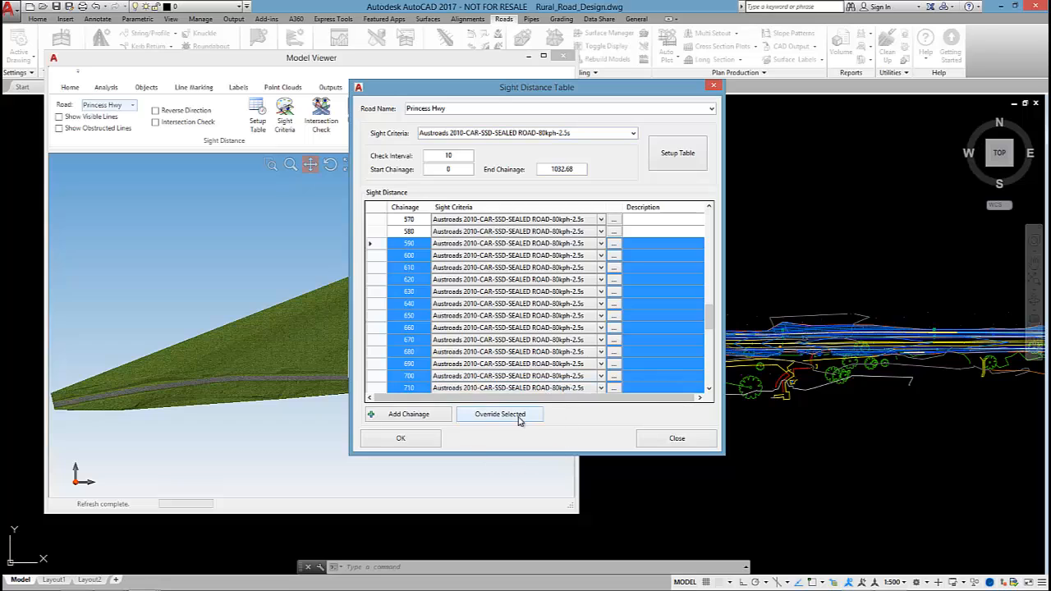
pyautogui.click(409, 292)
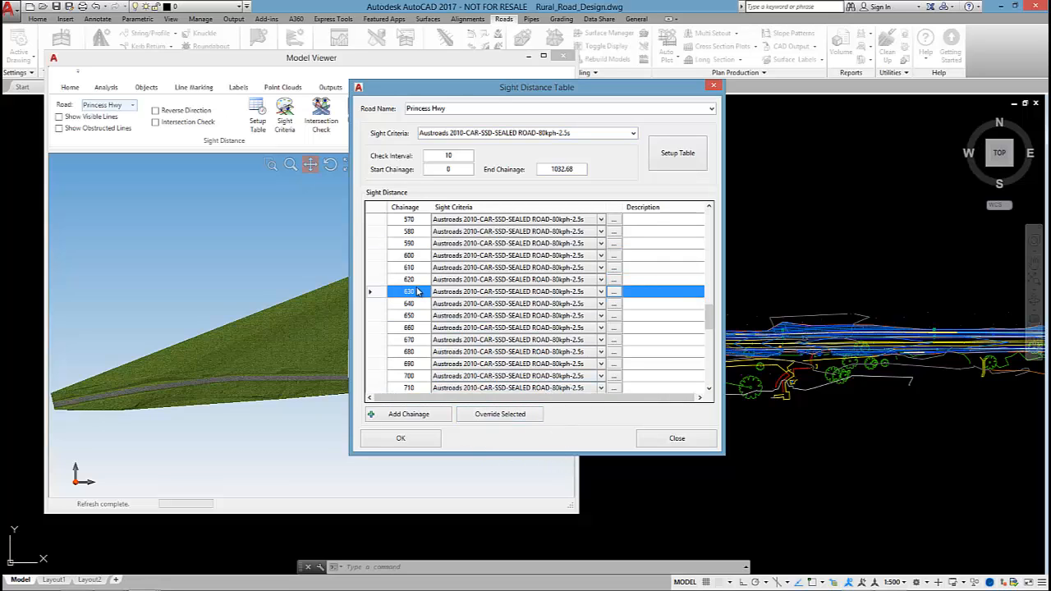
pyautogui.scroll(3)
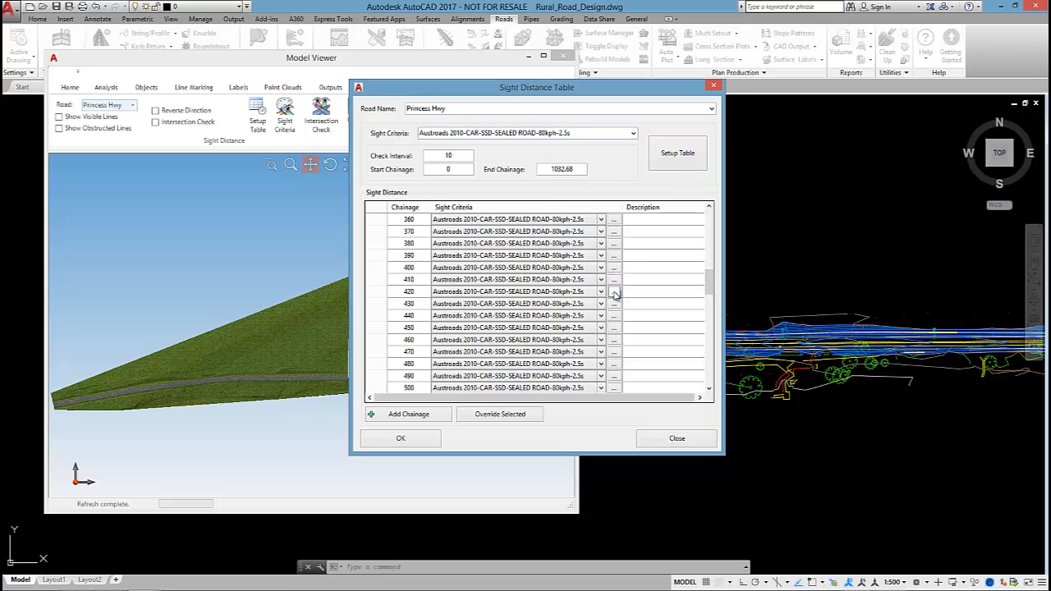
pyautogui.click(407, 292)
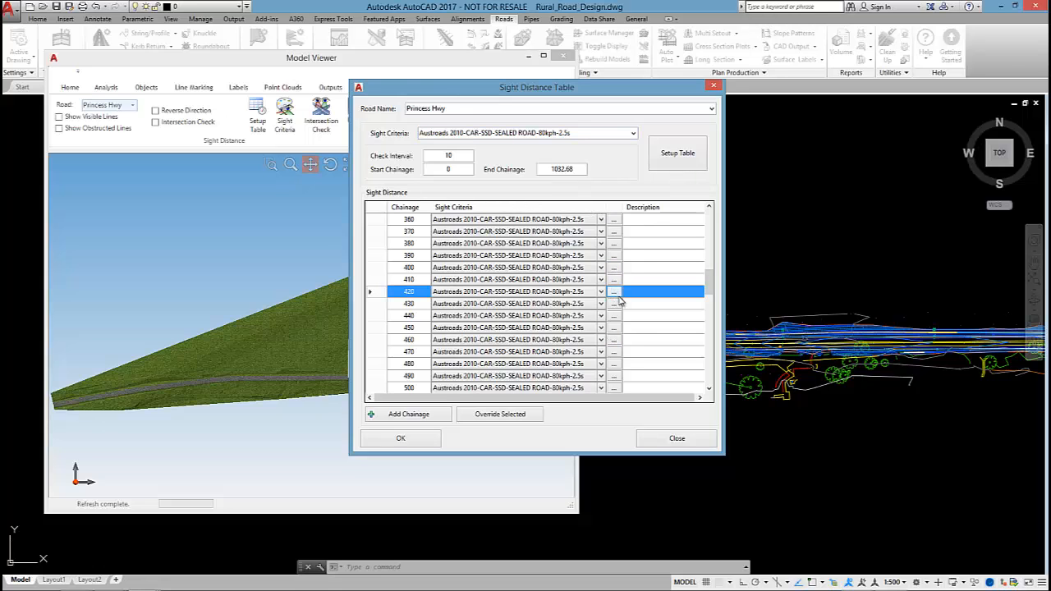
# Review chainage 420's criteria: design speed 80, stopping sight distance, eye/target heights, green and red colours.
pyautogui.click(614, 292)
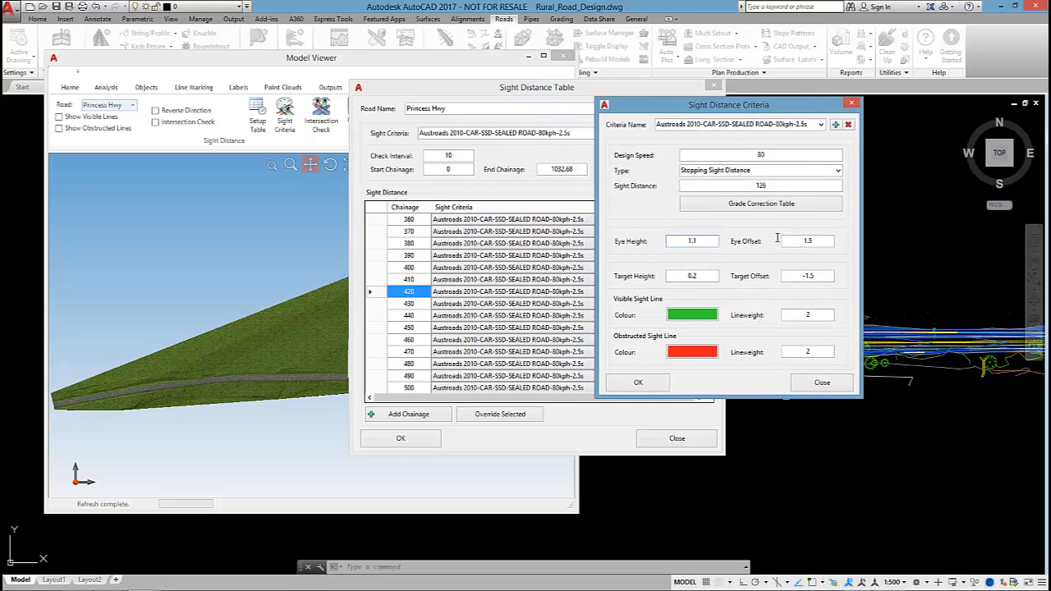
pyautogui.click(809, 240)
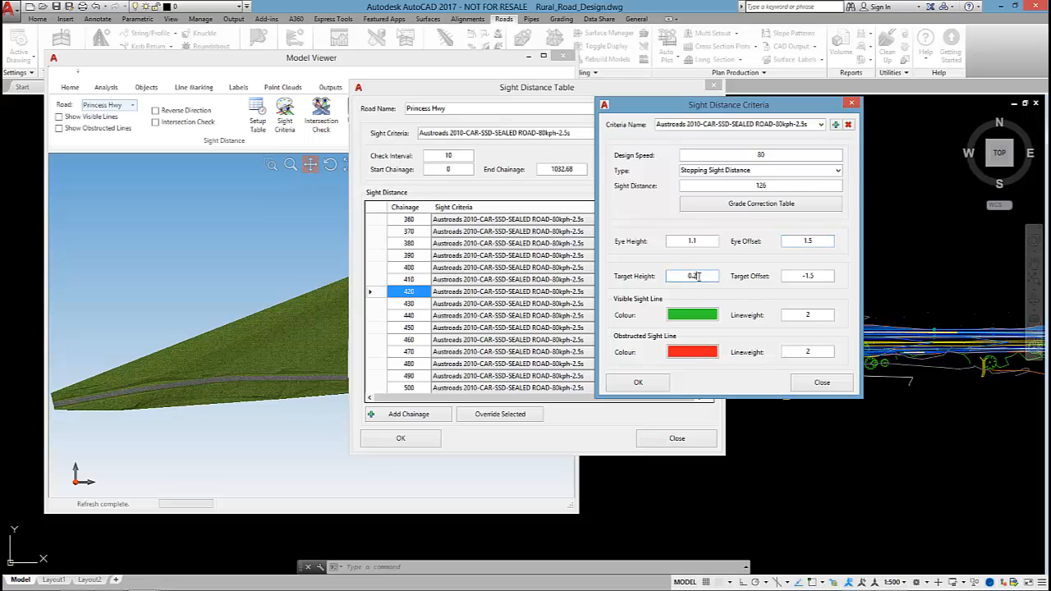
pyautogui.click(808, 276)
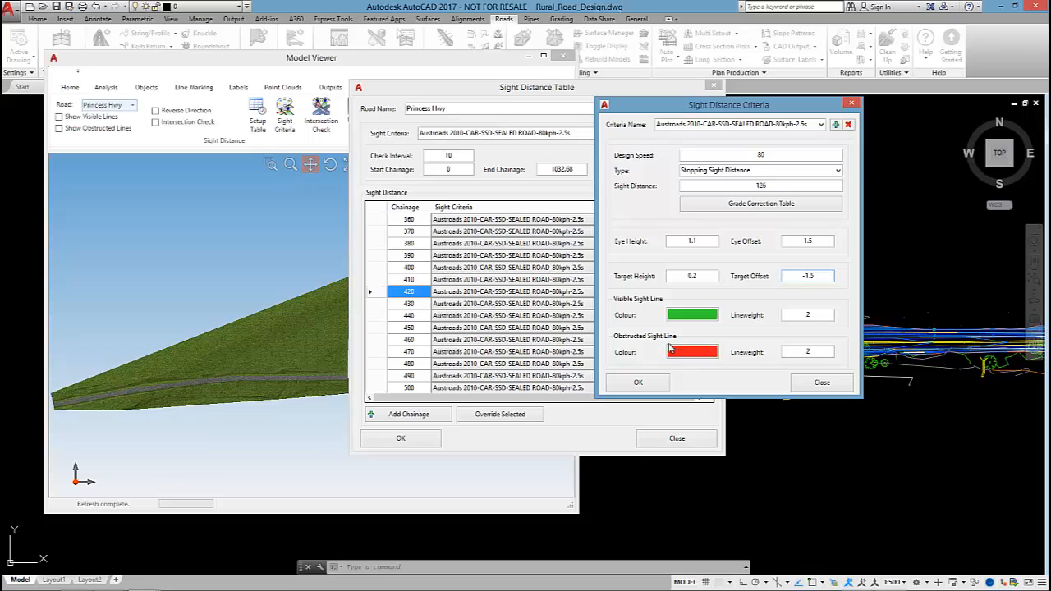
pyautogui.moveTo(713, 358)
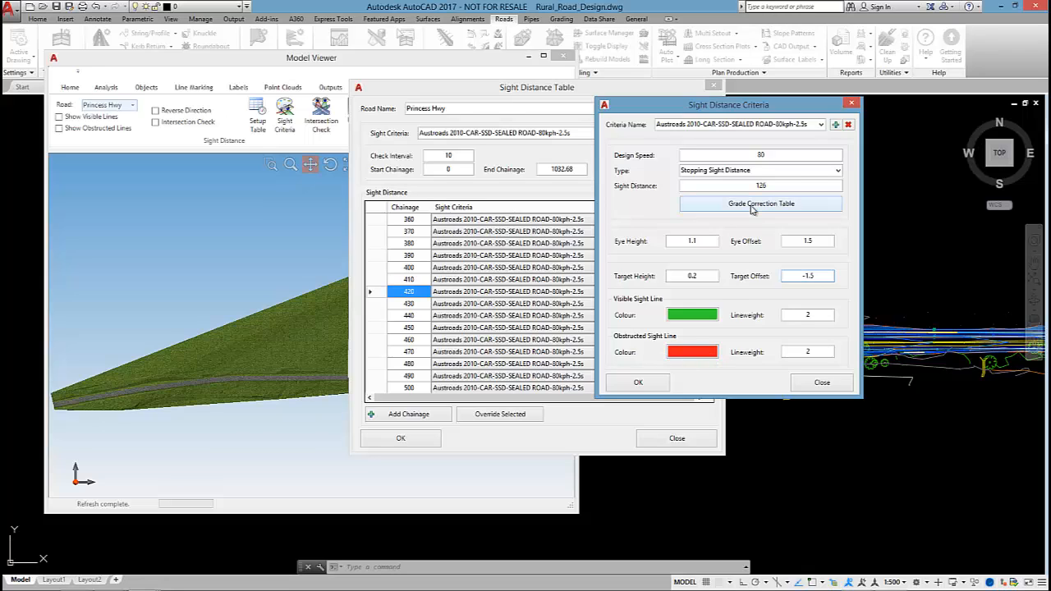
# Review the upgrade and downgrade grade corrections and return to the sight distance table.
pyautogui.click(759, 203)
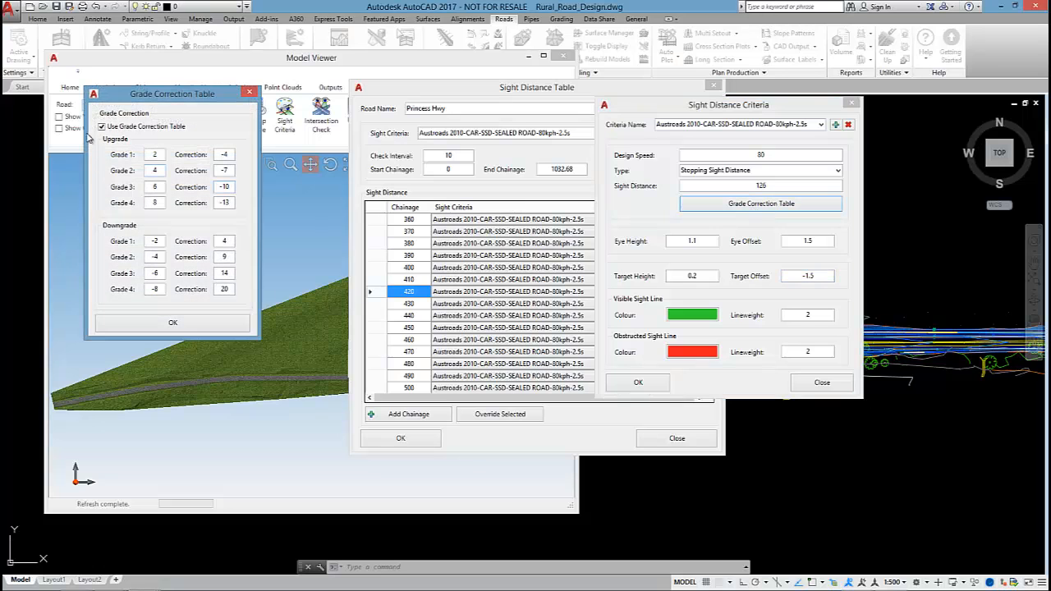
pyautogui.moveTo(173, 94); pyautogui.dragTo(440, 66)
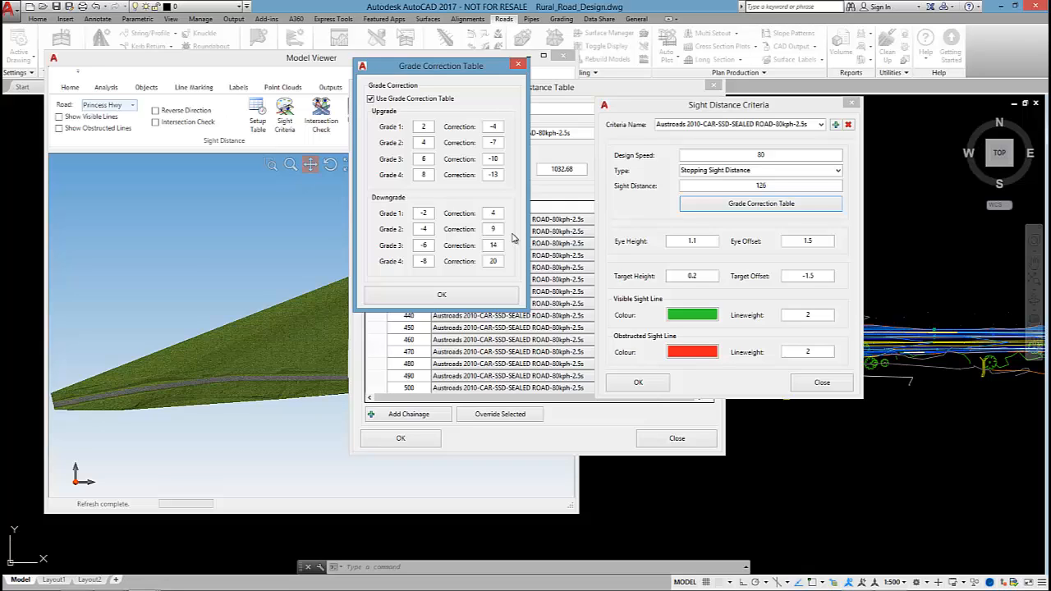
pyautogui.moveTo(726, 134)
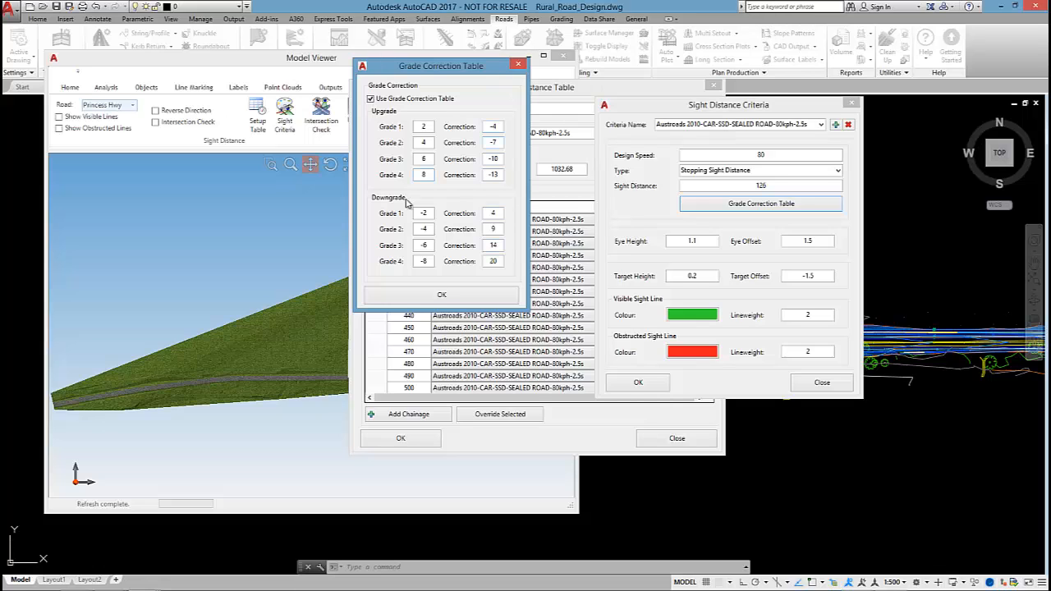
pyautogui.click(441, 294)
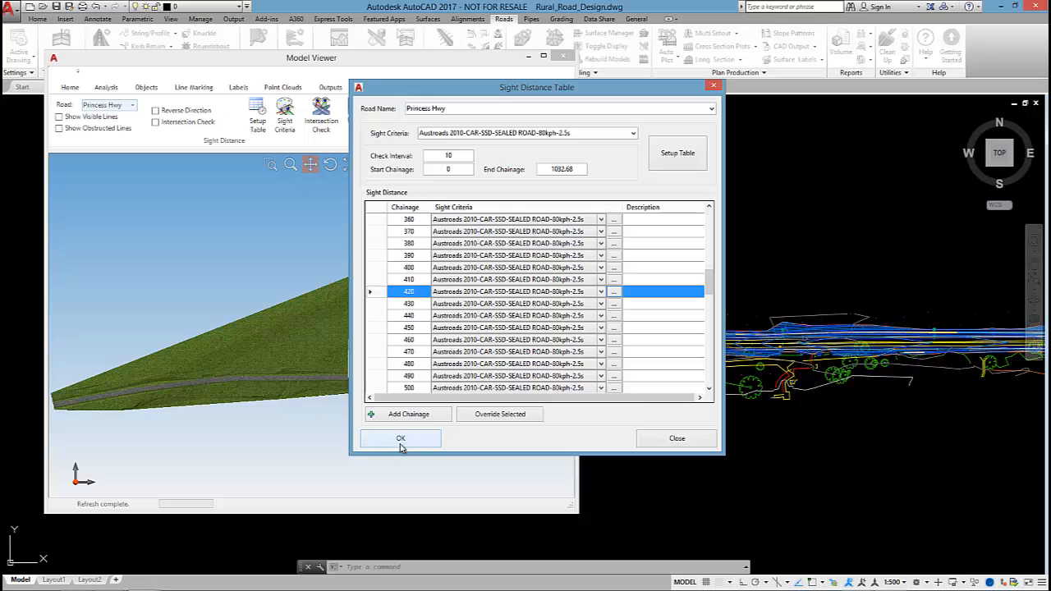
# Run the sight check and orbit the road model to view the green and red sight lines.
pyautogui.click(401, 437)
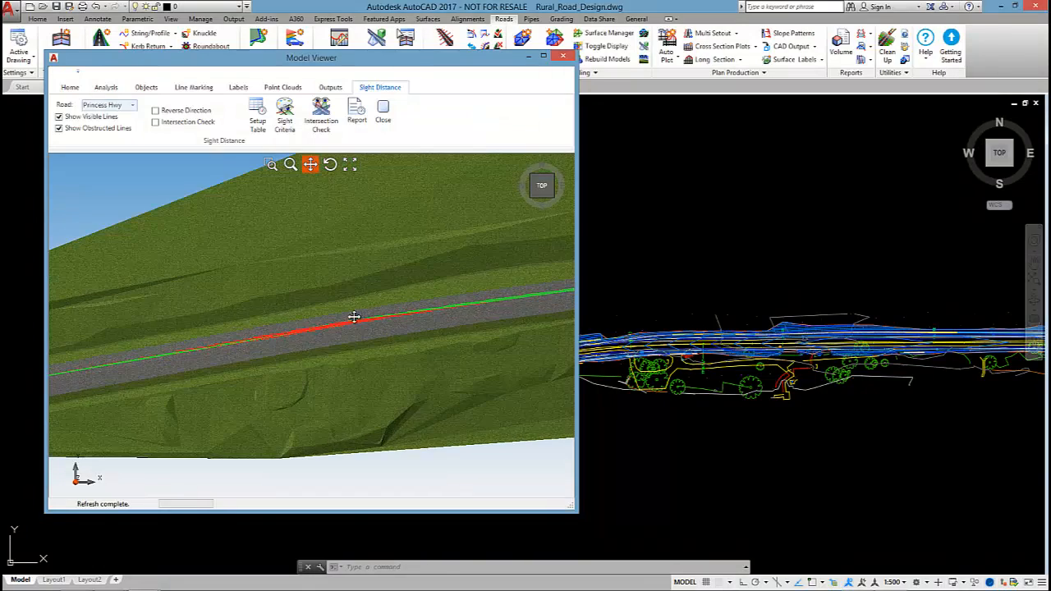
pyautogui.moveTo(353, 319); pyautogui.dragTo(417, 249)
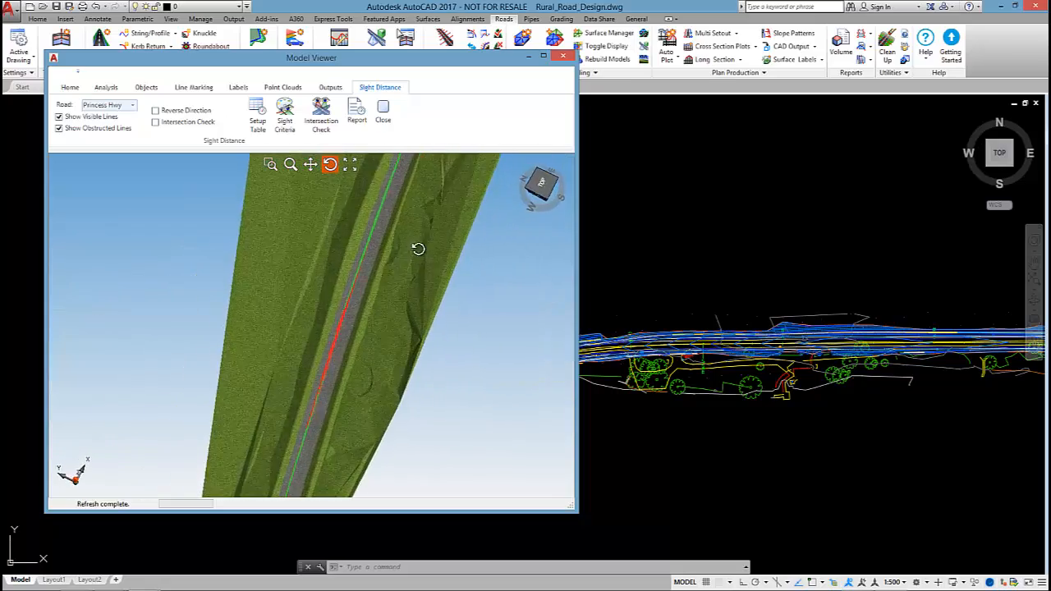
pyautogui.moveTo(418, 250); pyautogui.dragTo(335, 294)
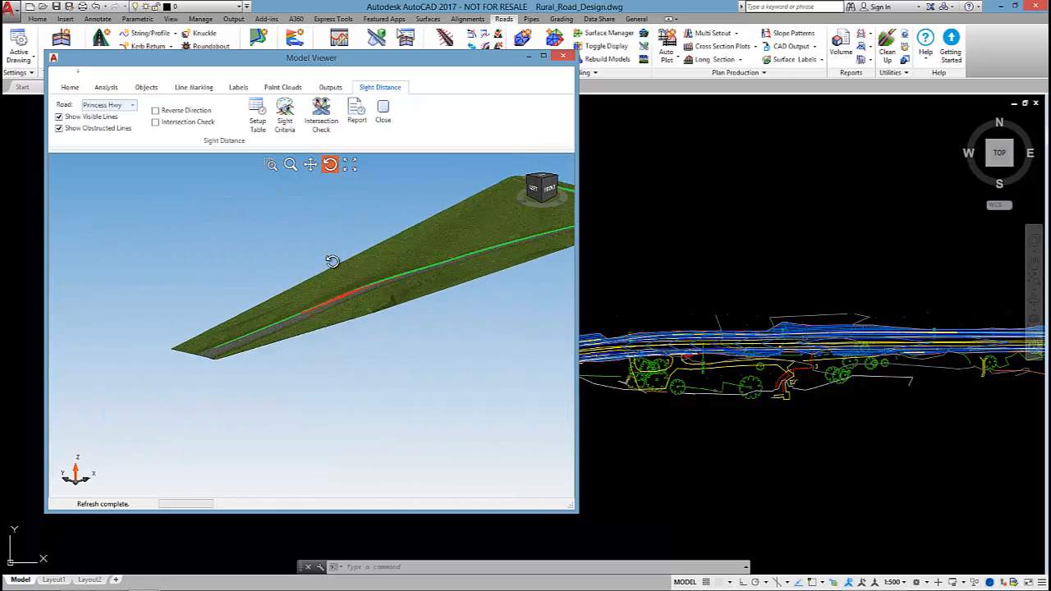
pyautogui.moveTo(332, 261); pyautogui.dragTo(410, 290)
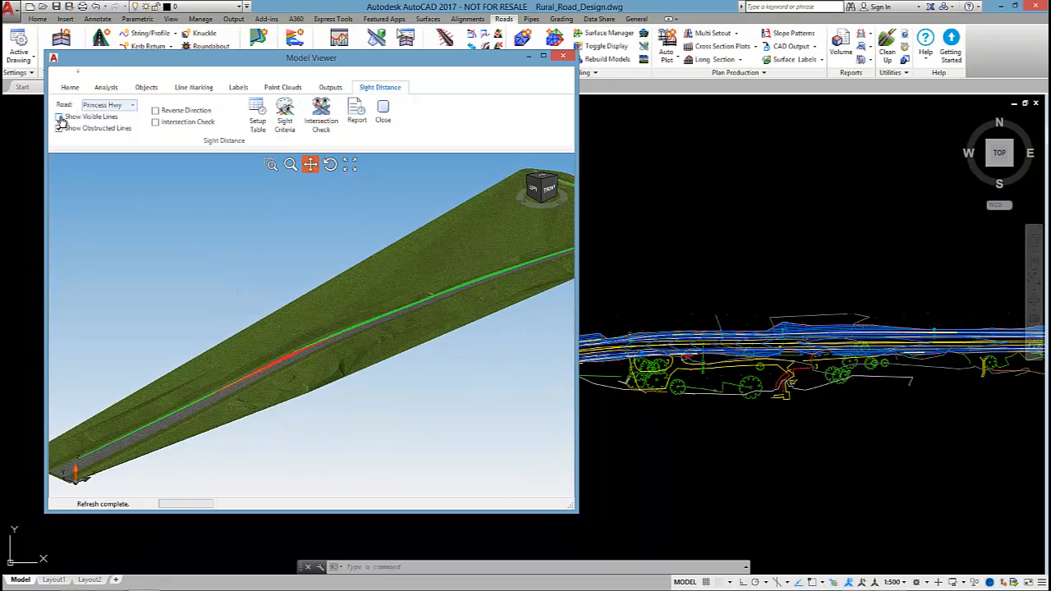
# Toggle visible/obstructed sight lines and check the reverse travel direction, then return to forward.
pyautogui.click(59, 116)
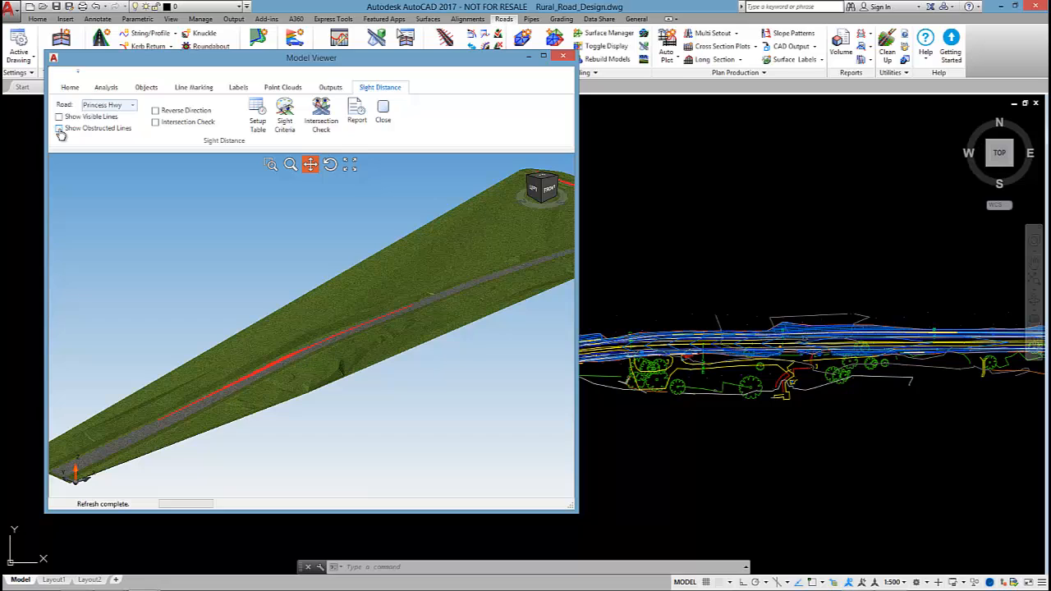
pyautogui.click(59, 115)
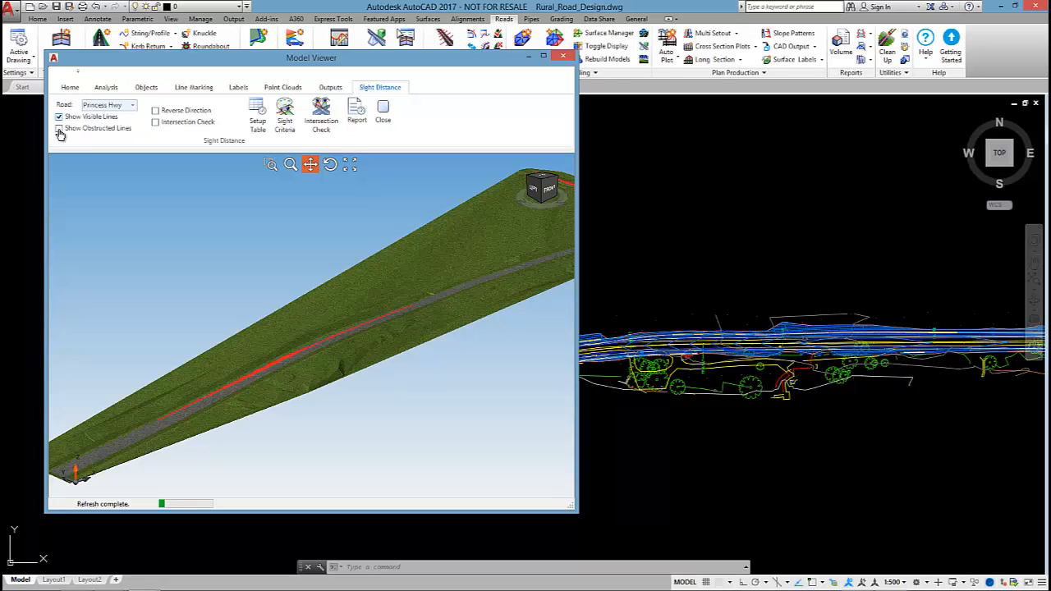
pyautogui.click(59, 128)
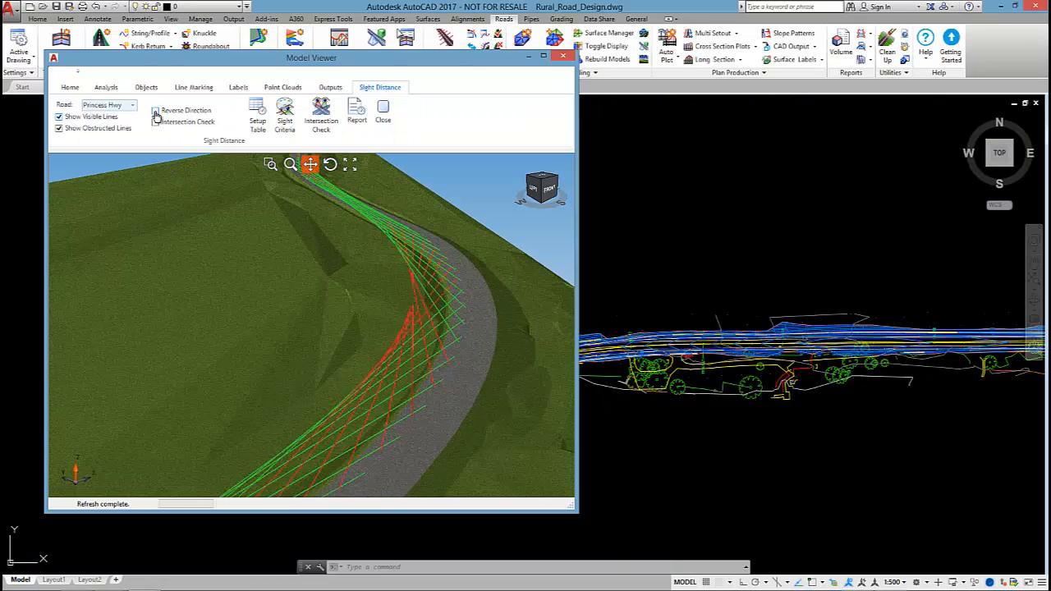
pyautogui.click(59, 128)
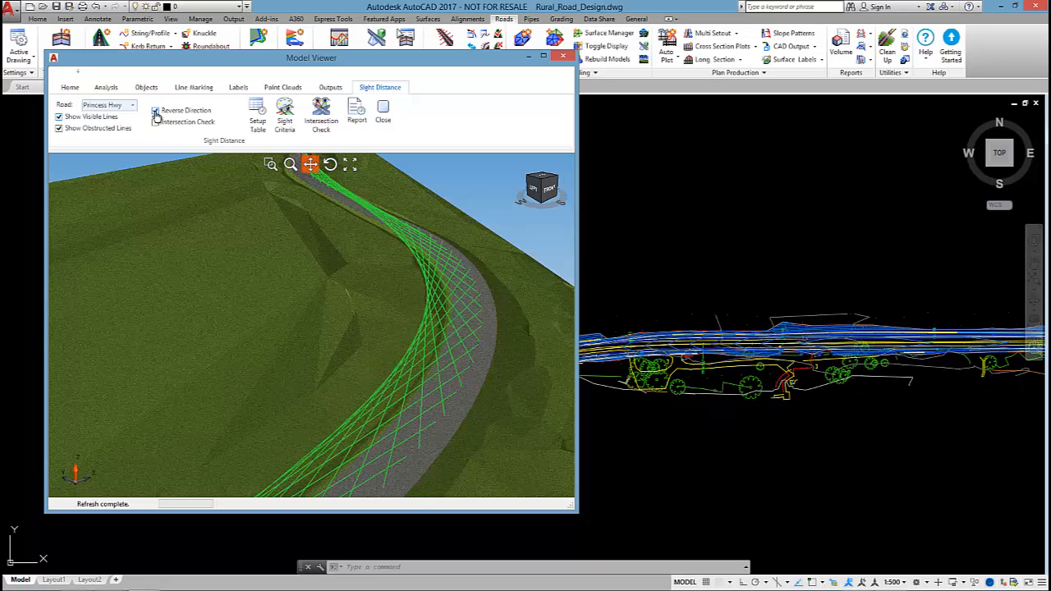
pyautogui.click(154, 122)
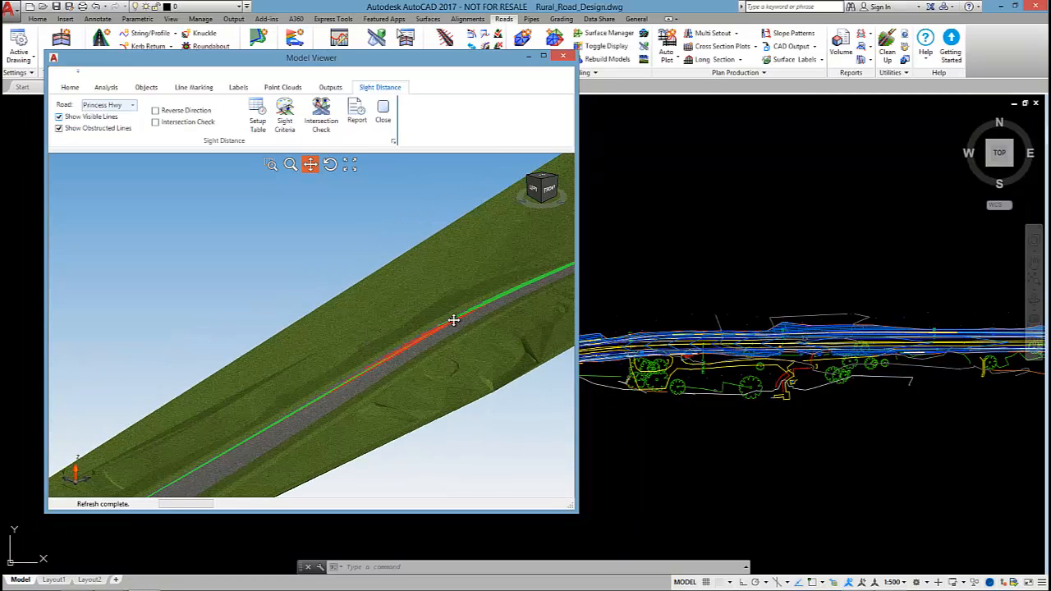
pyautogui.moveTo(450, 322)
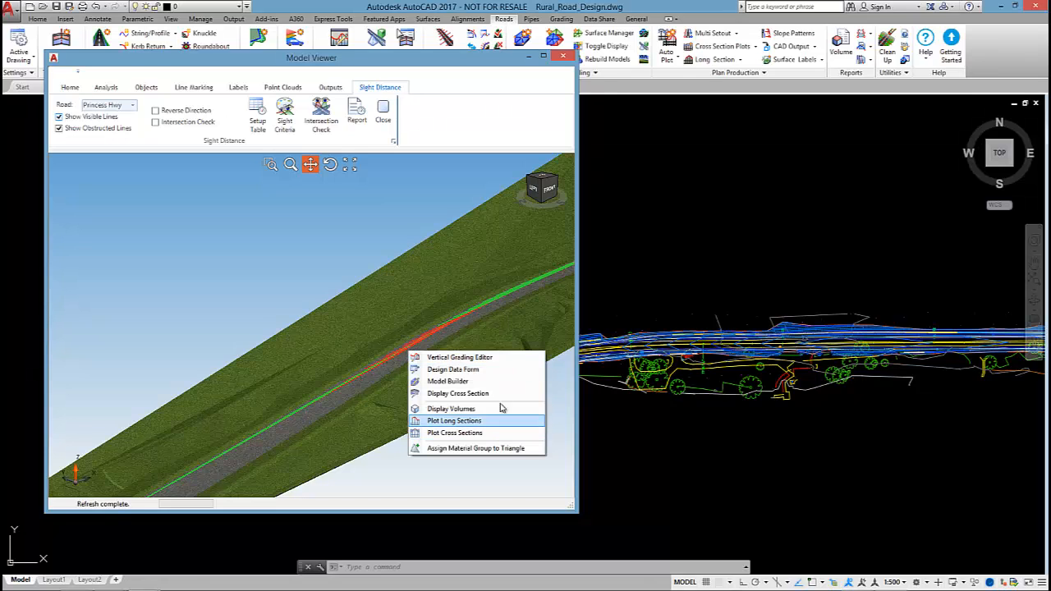
pyautogui.moveTo(503, 364)
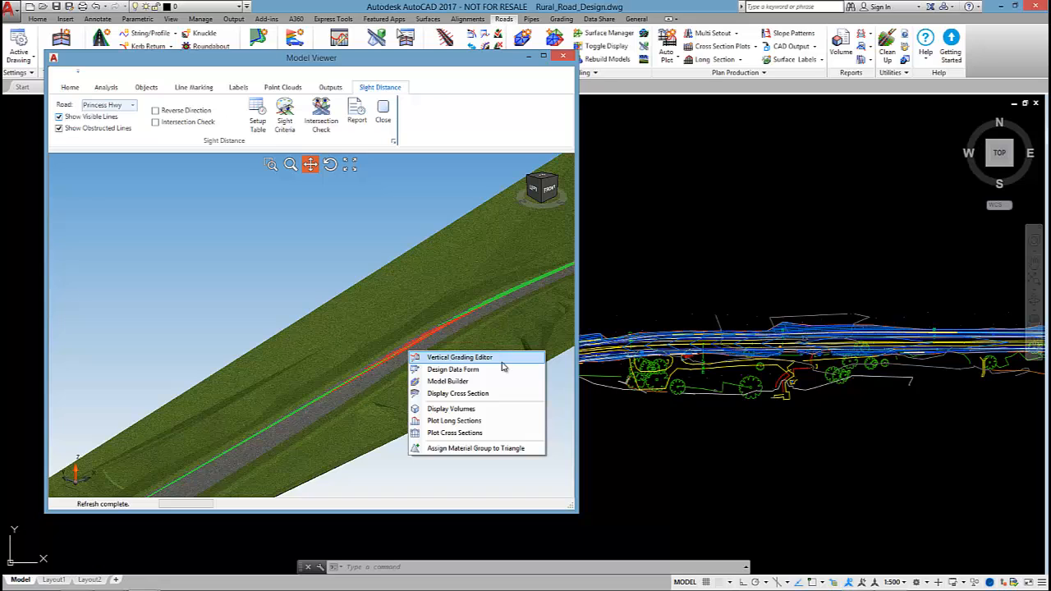
# Open the Vertical Grading Editor showing the Princess Hwy long-section profile beside the model.
pyautogui.click(457, 394)
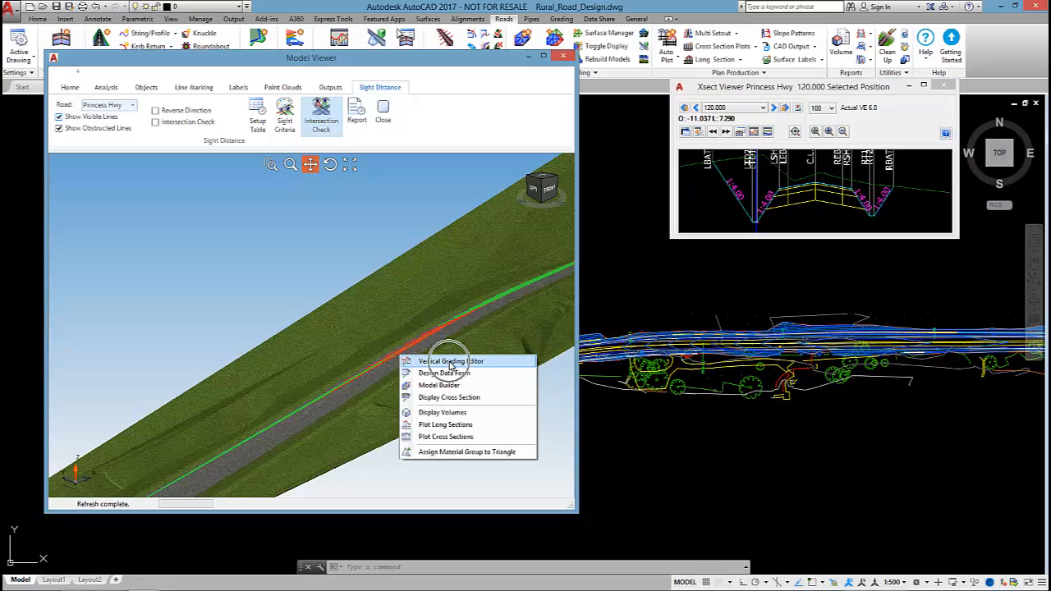
pyautogui.click(450, 362)
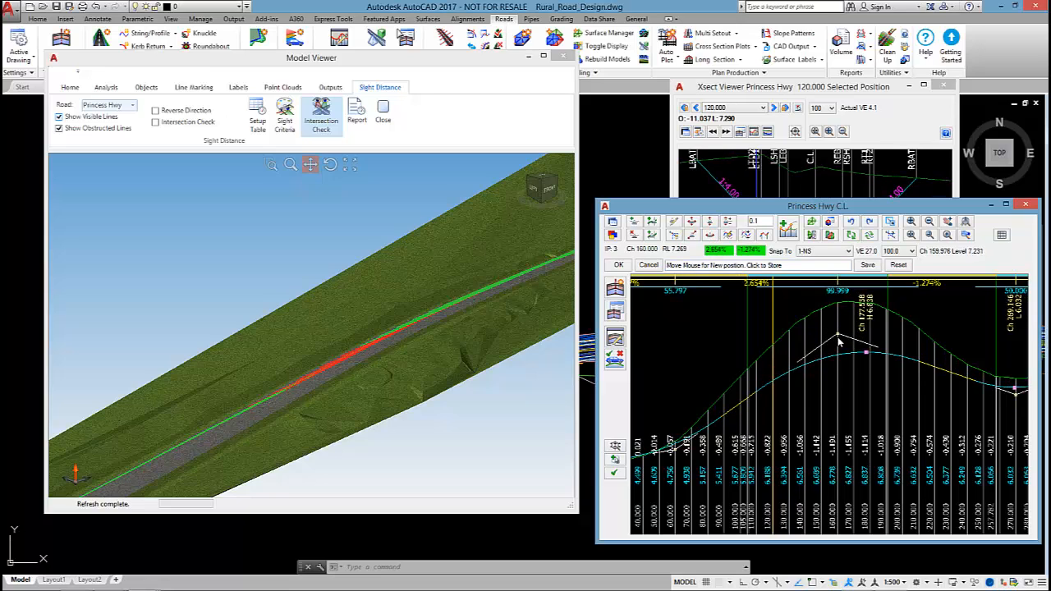
pyautogui.click(838, 349)
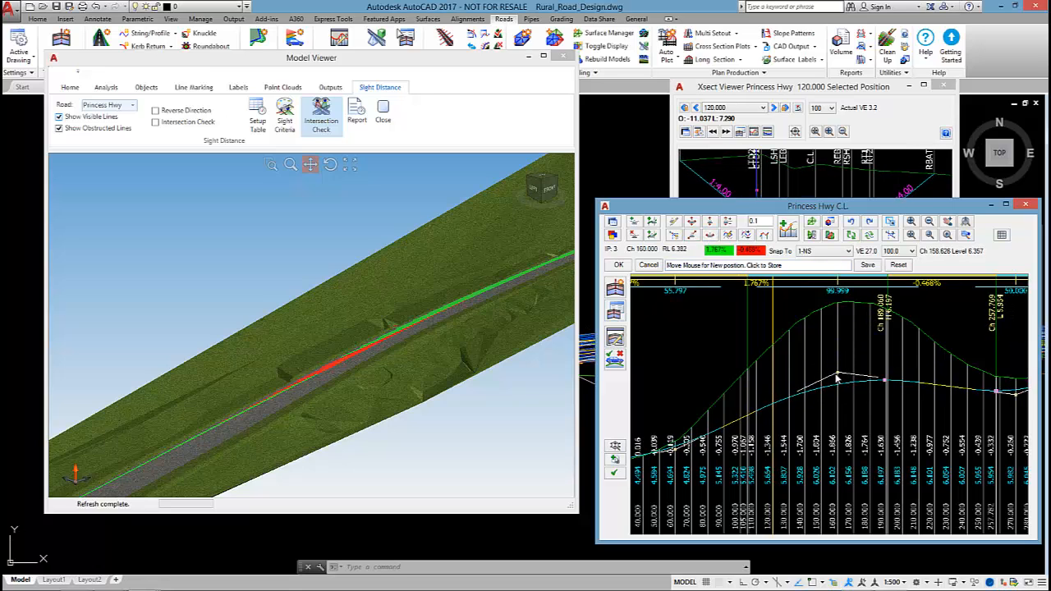
pyautogui.click(837, 378)
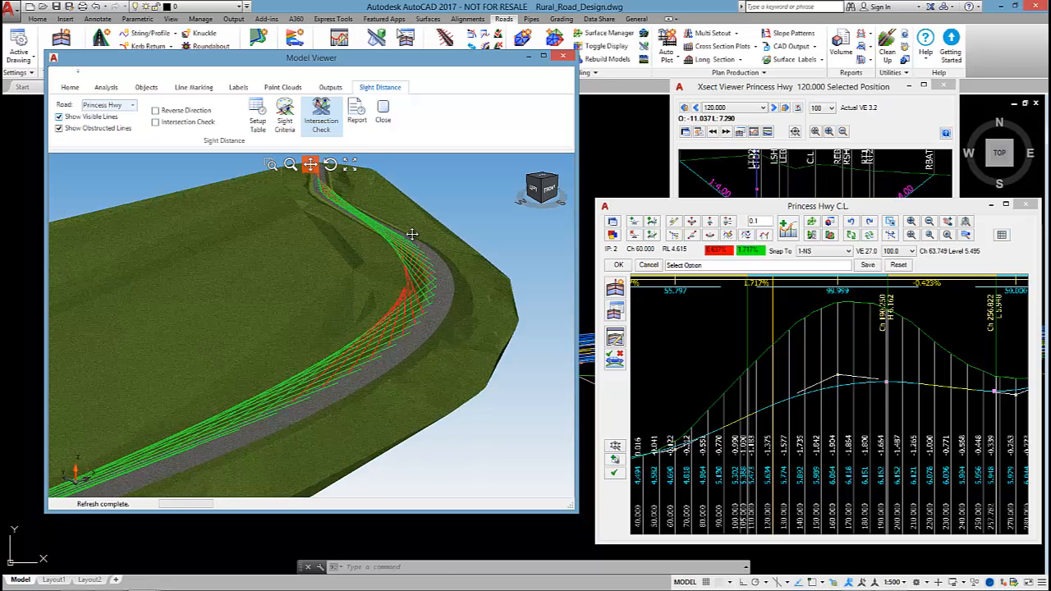
# Orbit the model to view the sight lines around the bend and along the whole road.
pyautogui.moveTo(411, 234); pyautogui.dragTo(391, 328)
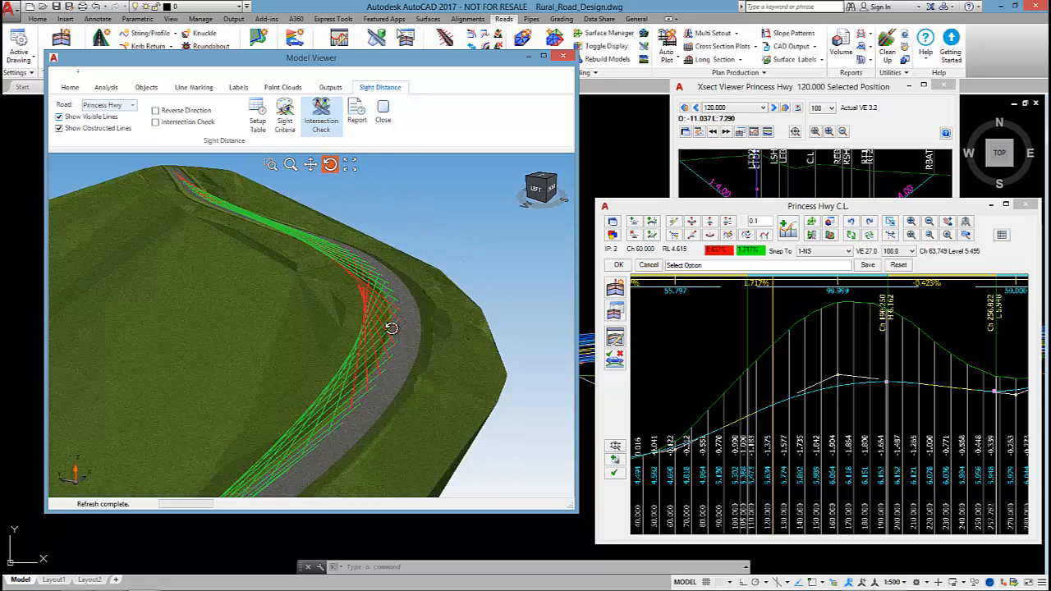
pyautogui.moveTo(391, 328); pyautogui.dragTo(427, 375)
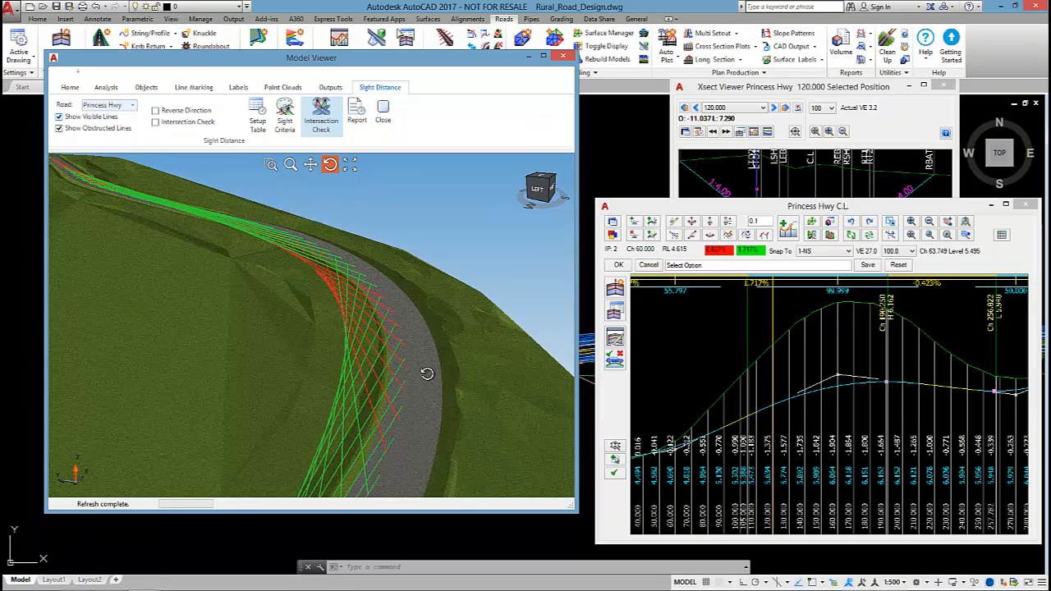
pyautogui.moveTo(427, 374); pyautogui.dragTo(397, 315)
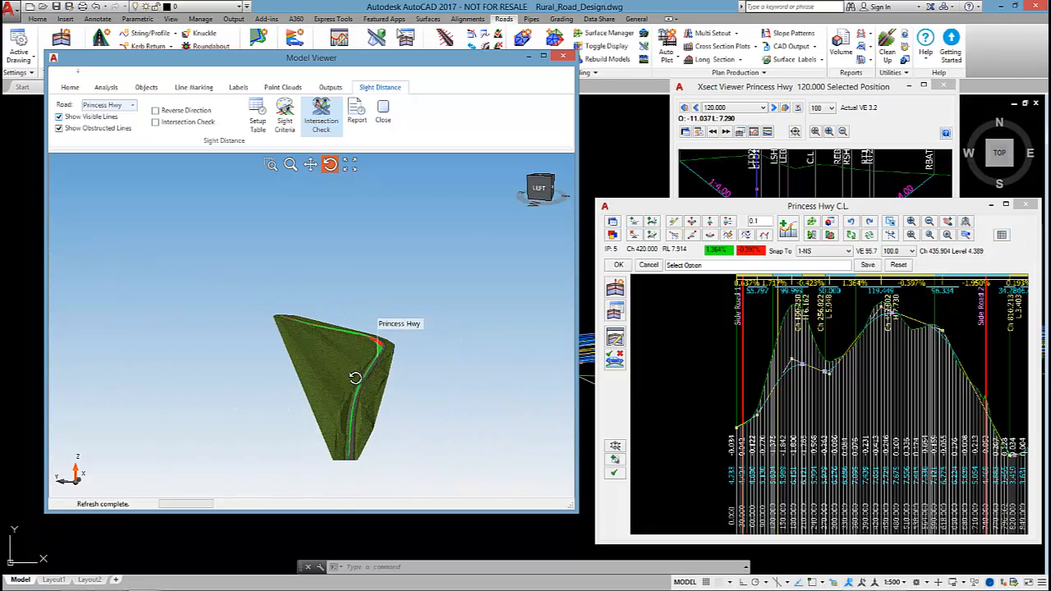
pyautogui.moveTo(353, 377); pyautogui.dragTo(410, 328)
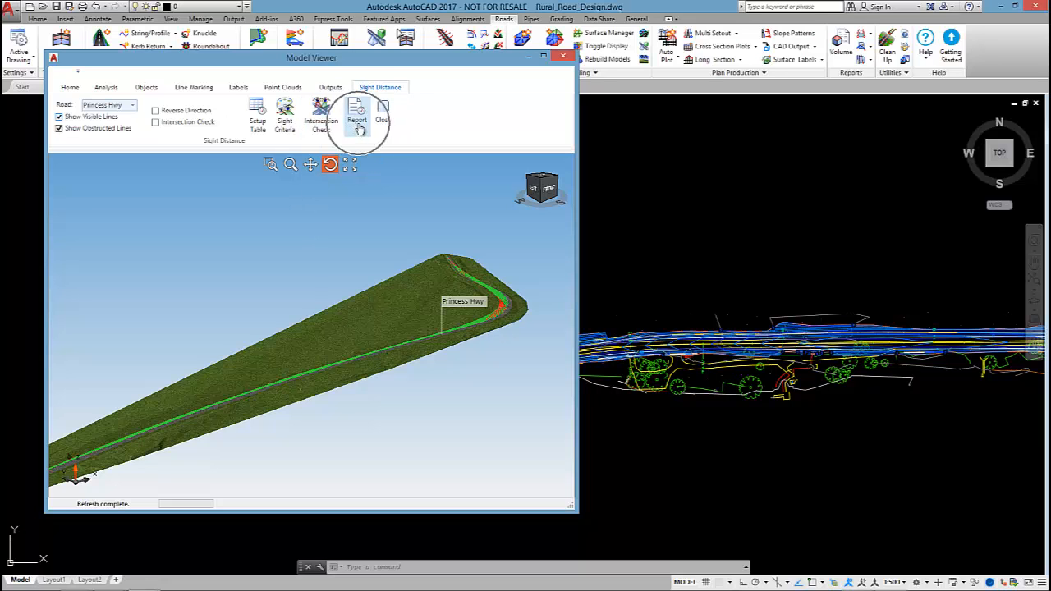
# Generate the Sight Distance Report for Princess Hwy and review obstructed chainage rows.
pyautogui.click(356, 115)
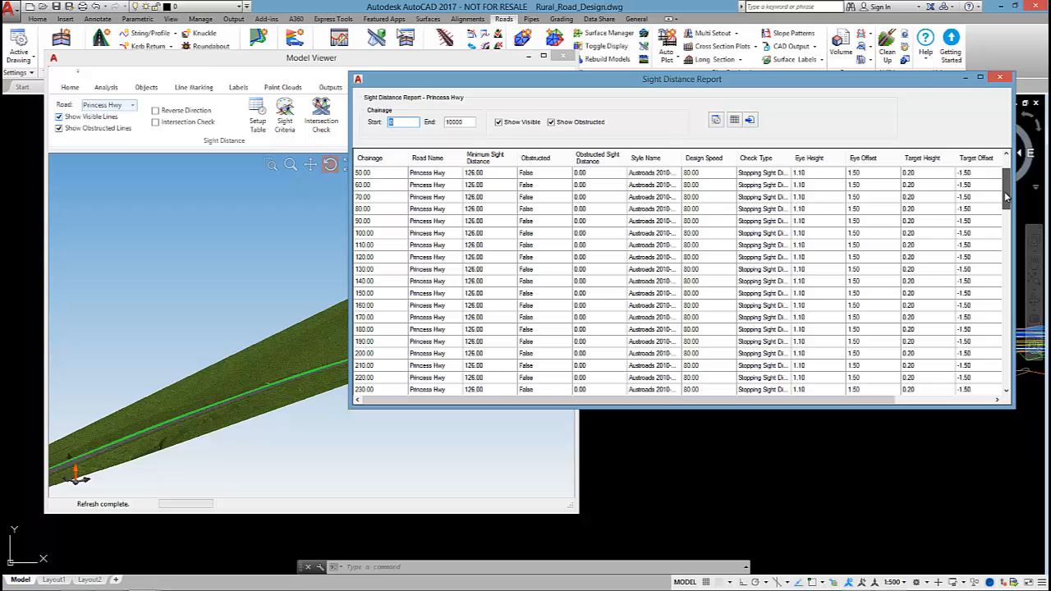
pyautogui.scroll(-3)
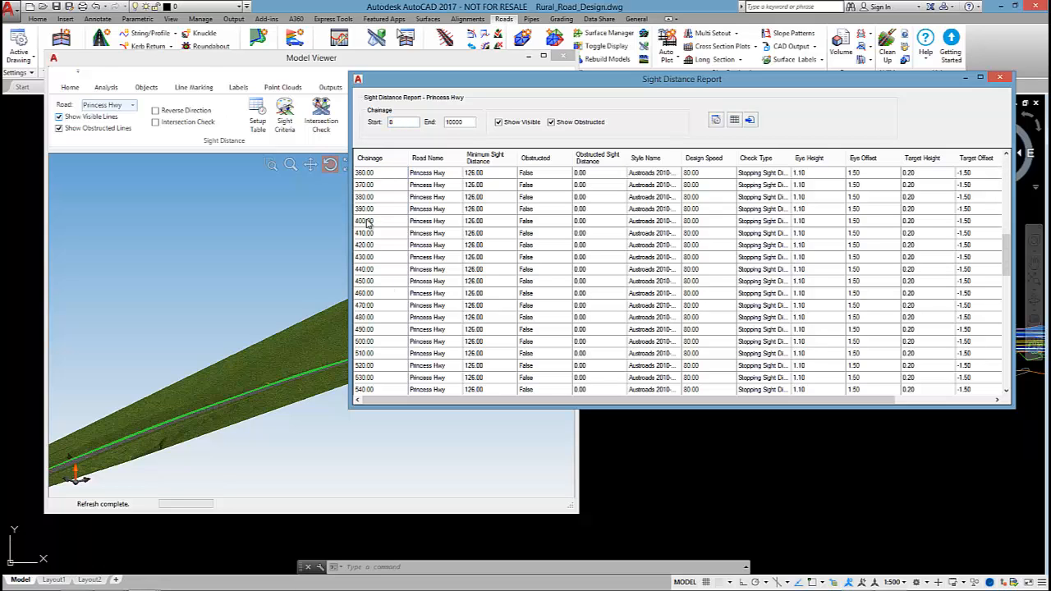
pyautogui.scroll(-3)
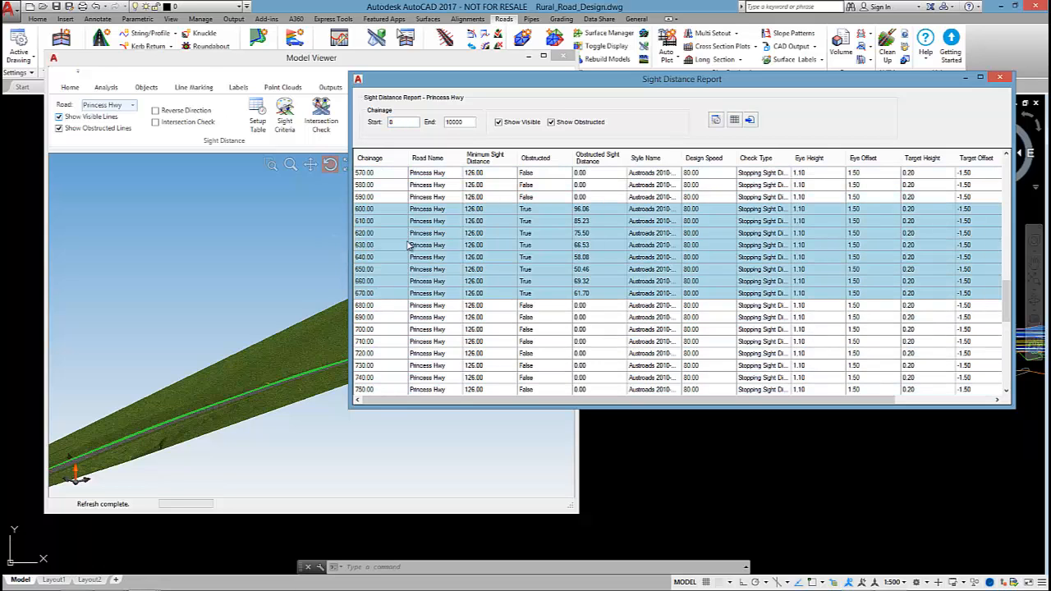
pyautogui.click(370, 233)
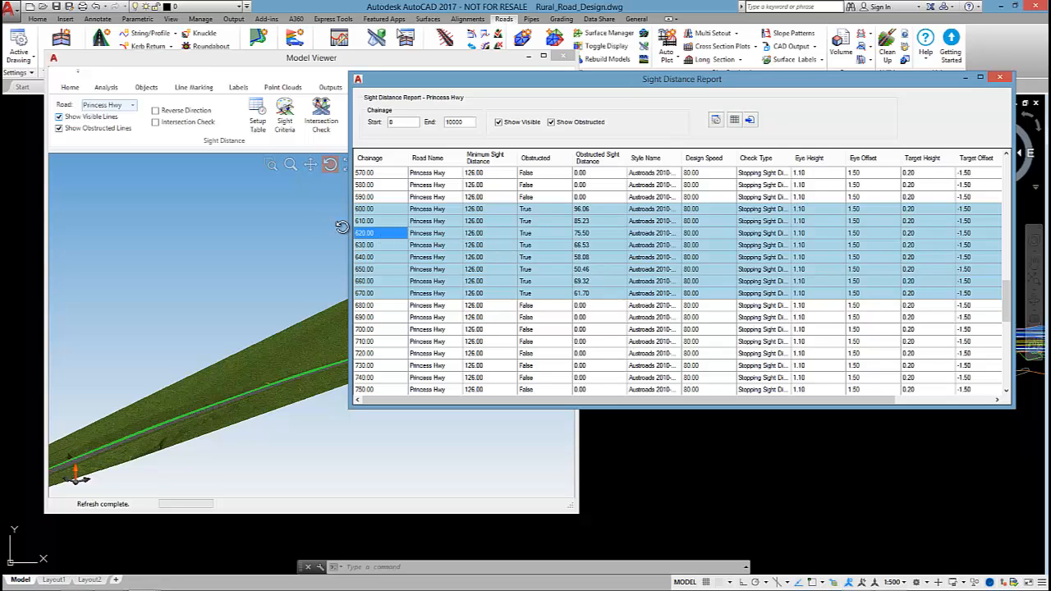
pyautogui.moveTo(621, 250)
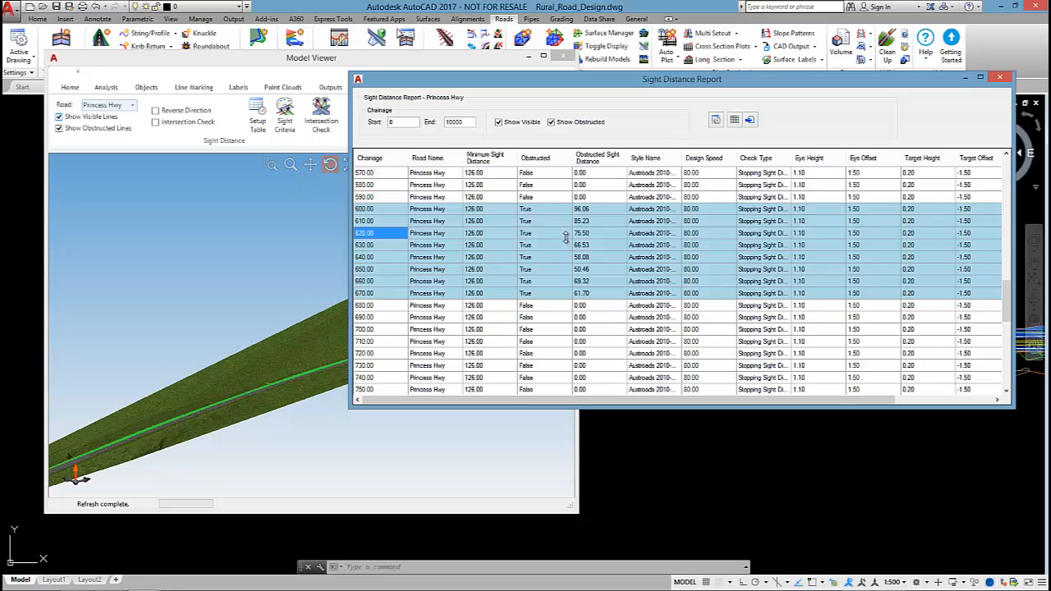
pyautogui.moveTo(599, 179)
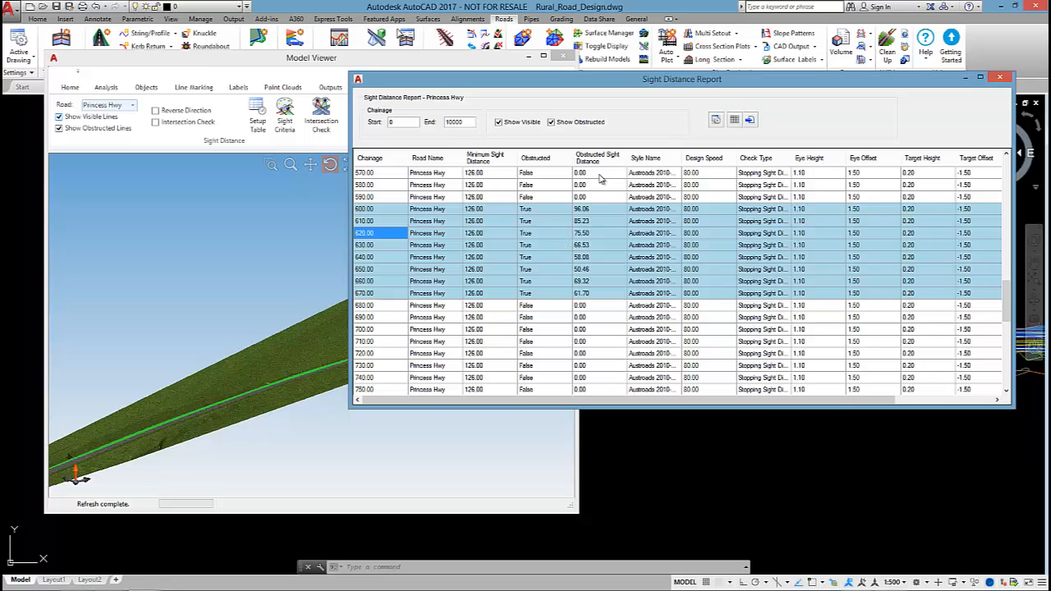
pyautogui.moveTo(592, 239)
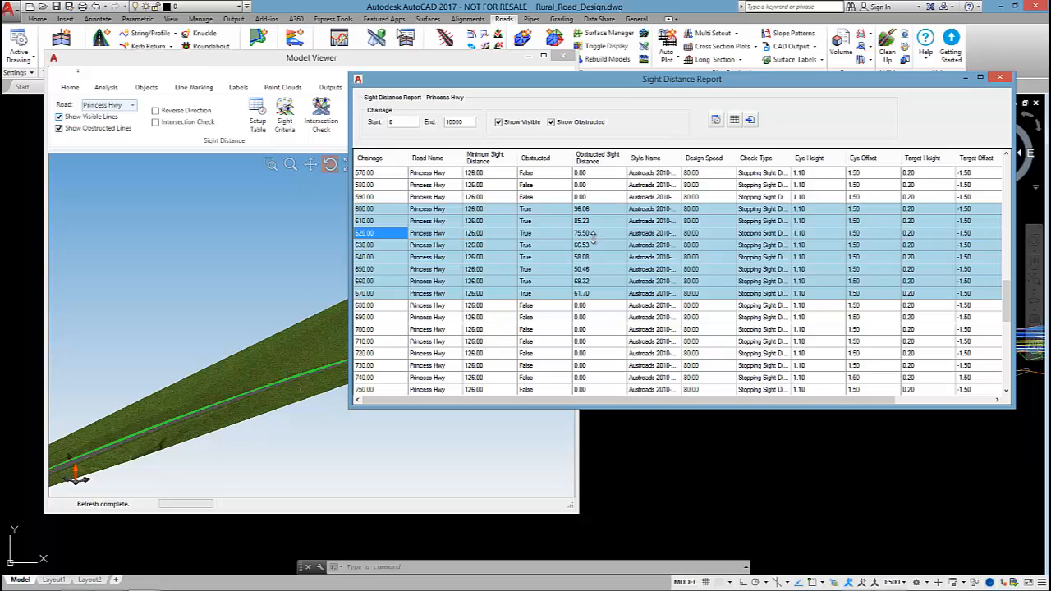
pyautogui.click(594, 245)
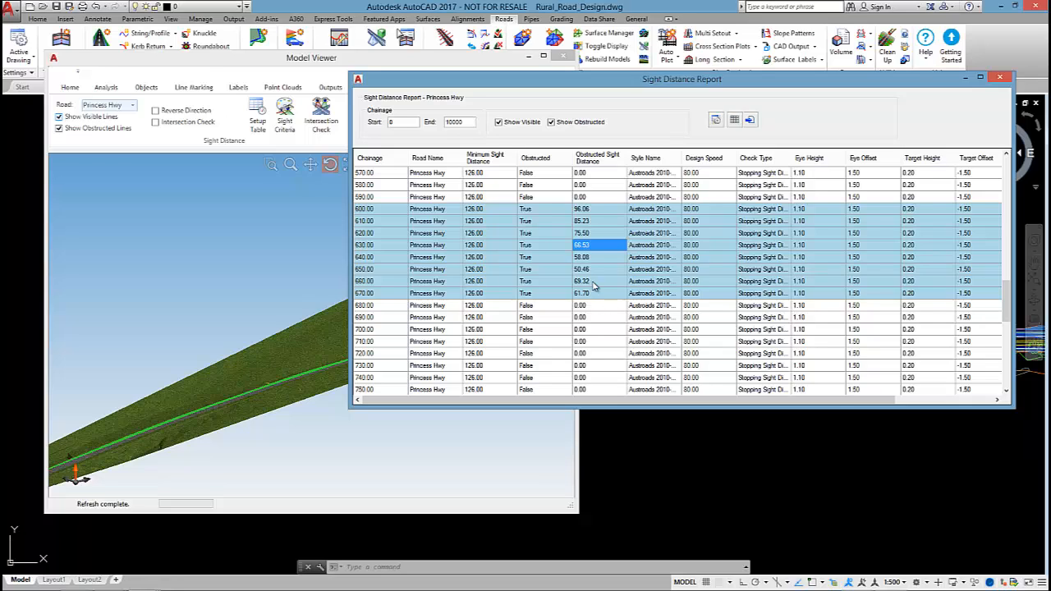
pyautogui.moveTo(500, 148)
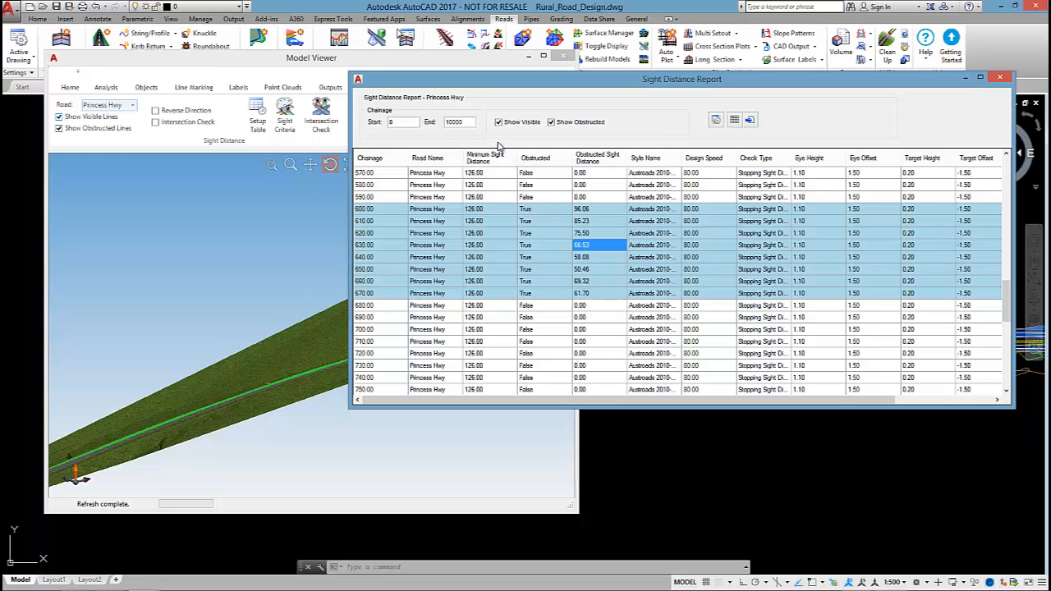
# Untick Show Visible so the report lists only the obstructed chainages.
pyautogui.click(500, 122)
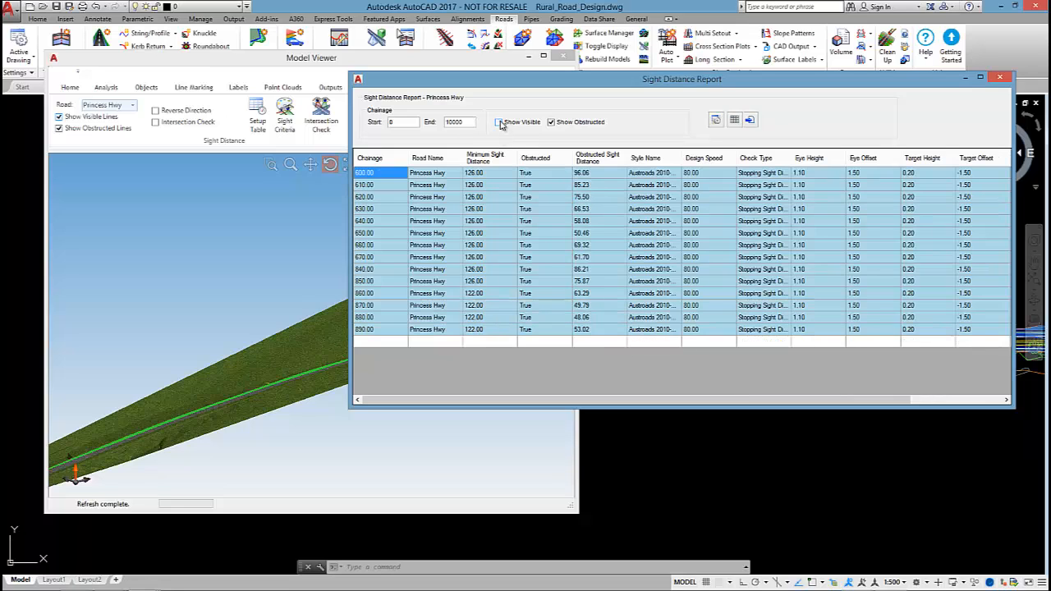
pyautogui.click(498, 122)
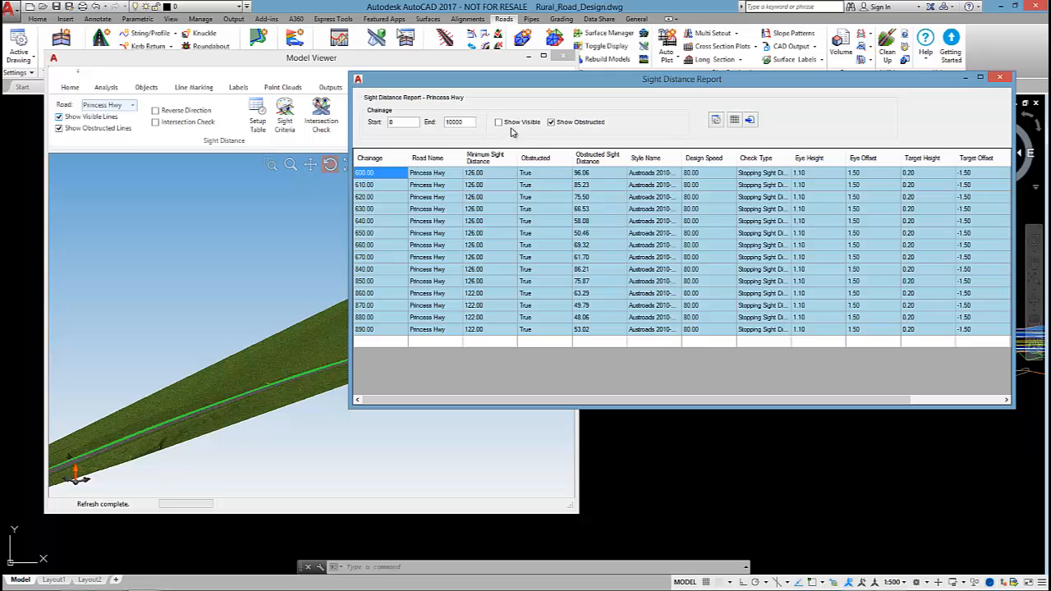
pyautogui.click(499, 122)
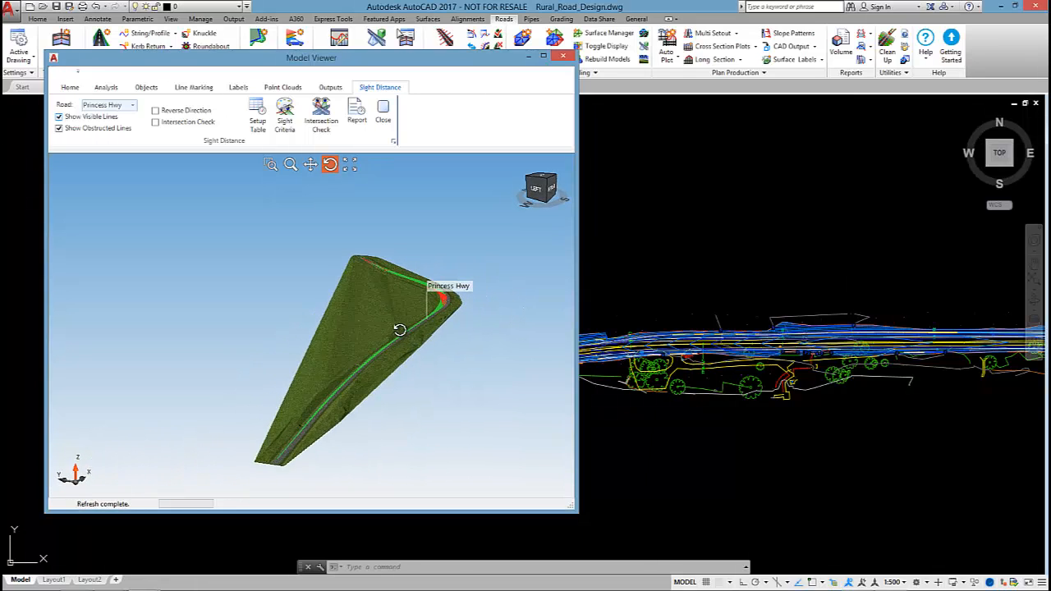
# Orbit the model to look end-on and down the road at its green and red sight lines.
pyautogui.moveTo(397, 329); pyautogui.dragTo(417, 320)
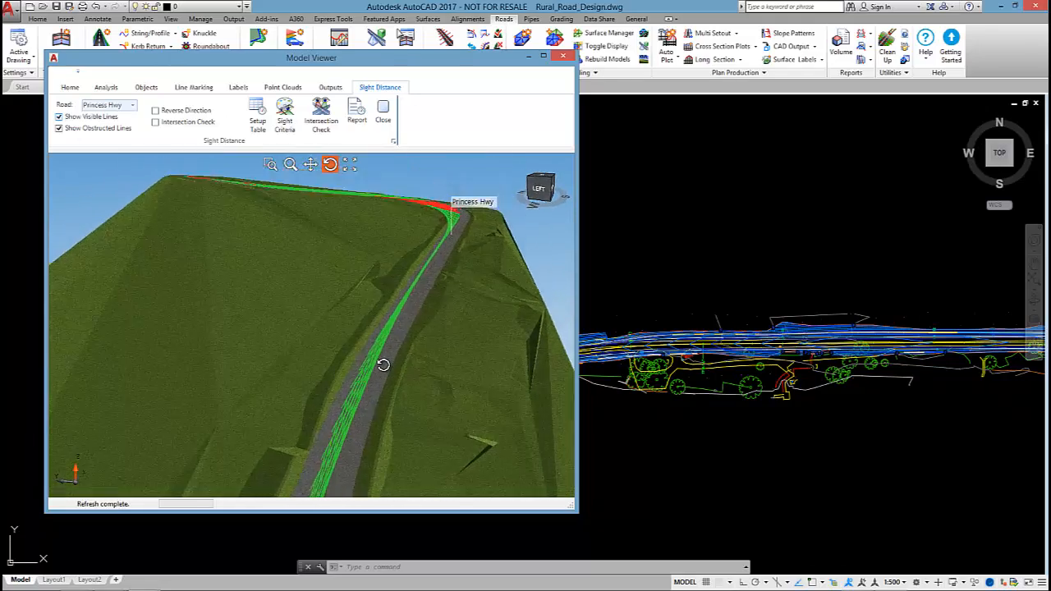
pyautogui.moveTo(381, 365); pyautogui.dragTo(322, 414)
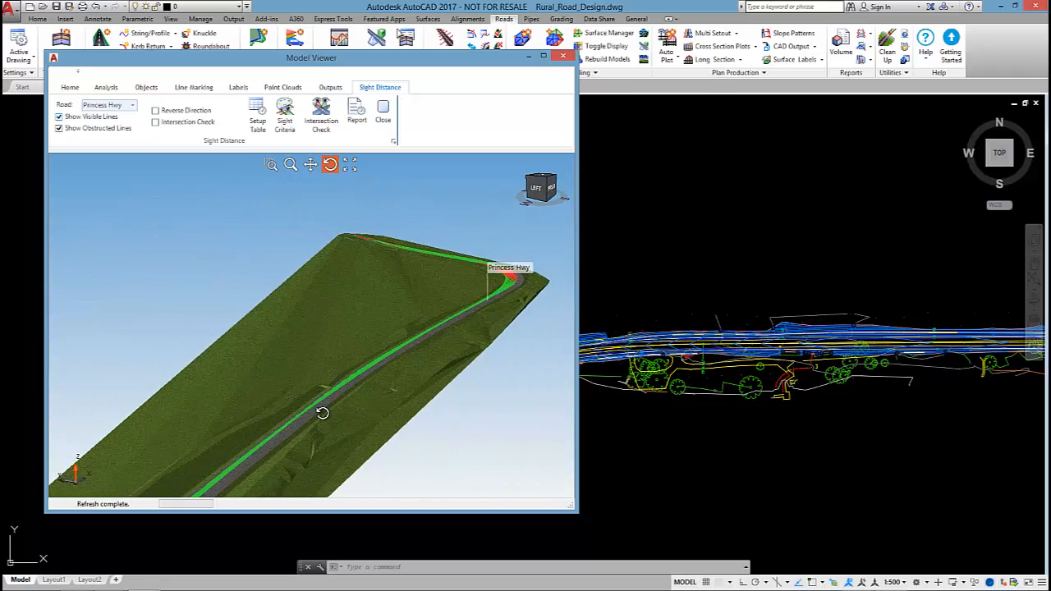